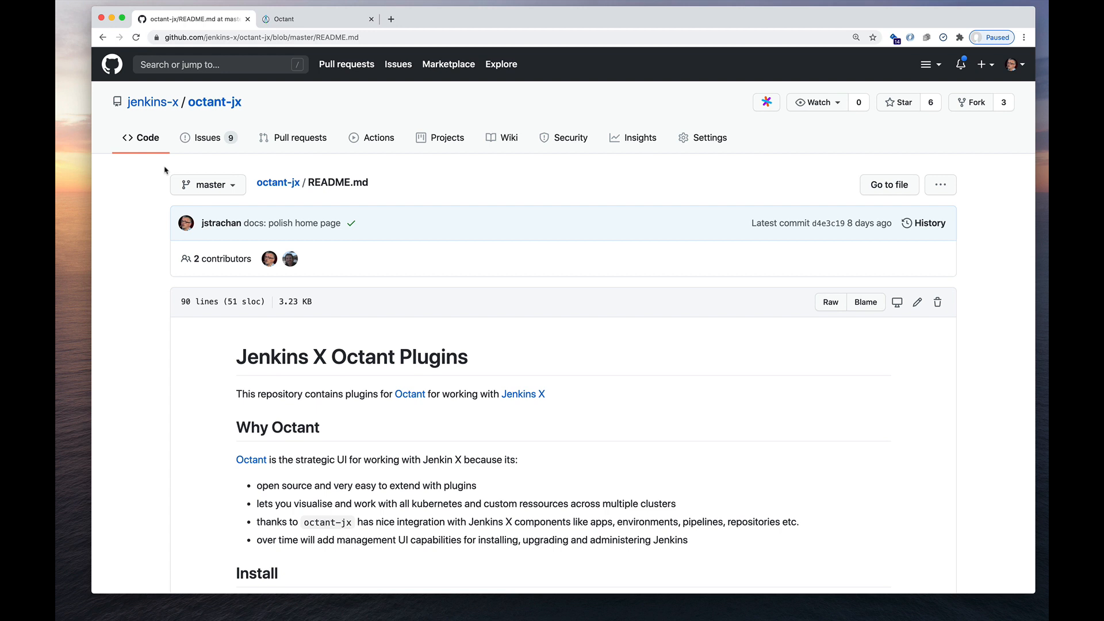
pyautogui.moveTo(215, 102)
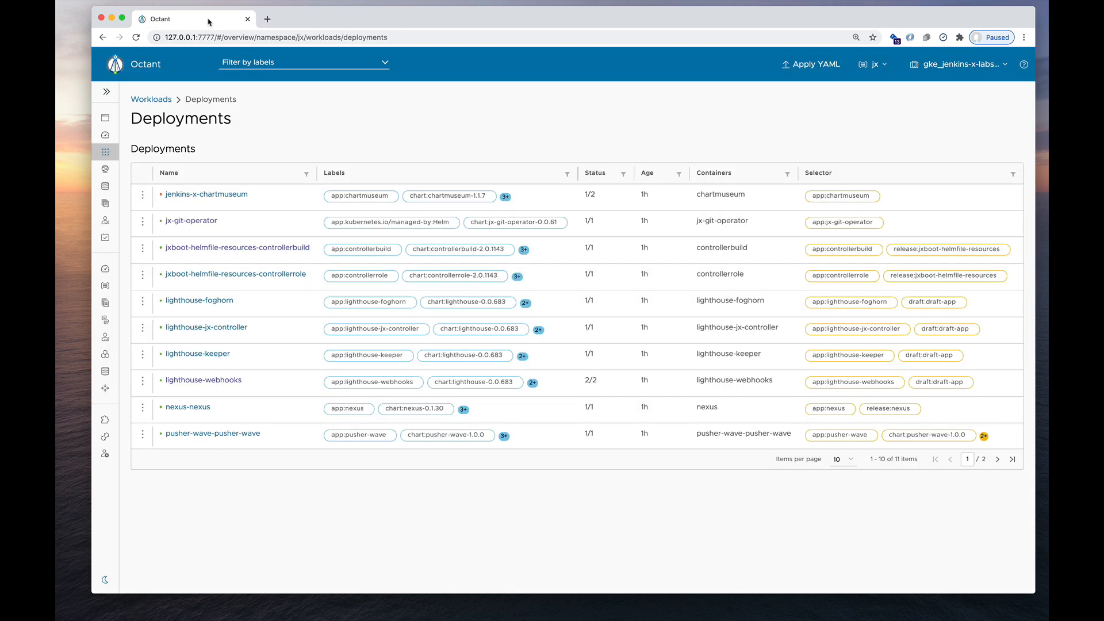
pyautogui.moveTo(207, 20)
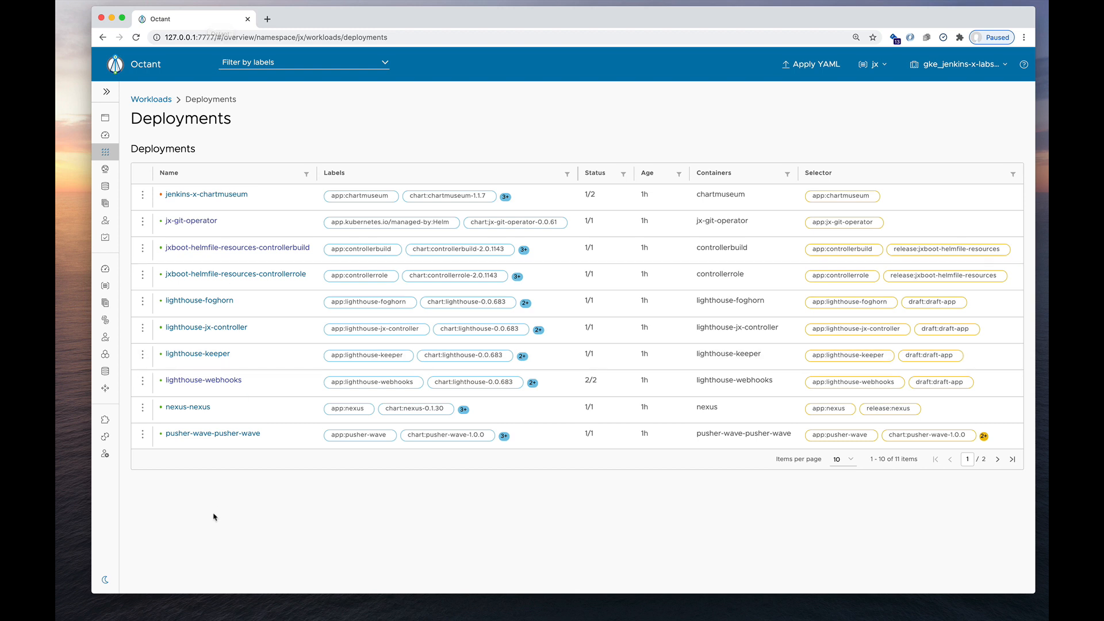
pyautogui.moveTo(119, 446)
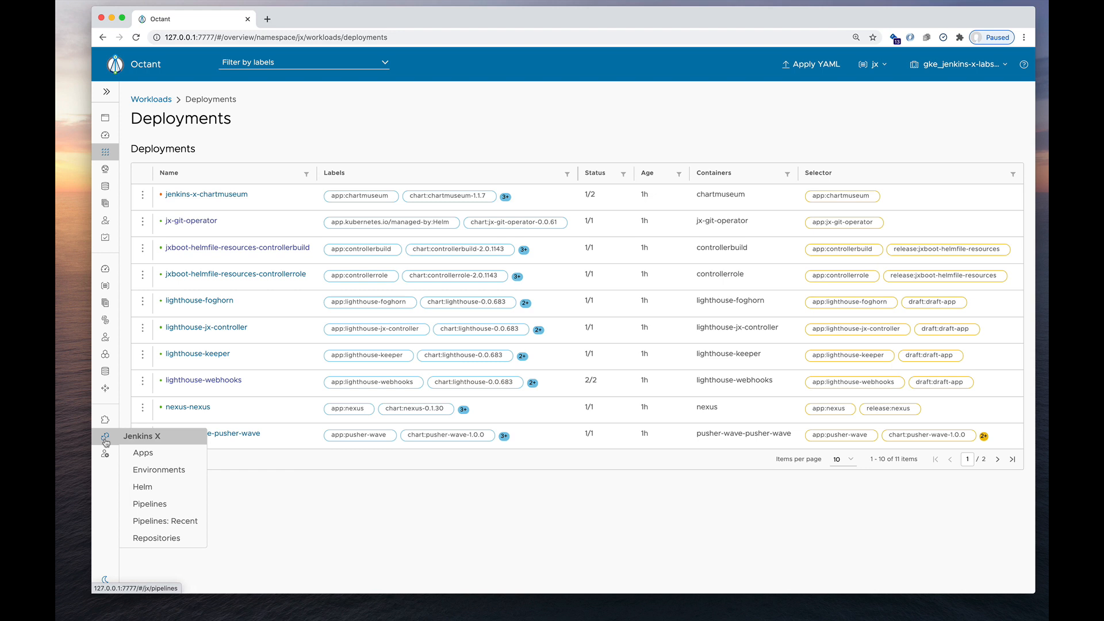
pyautogui.moveTo(160, 469)
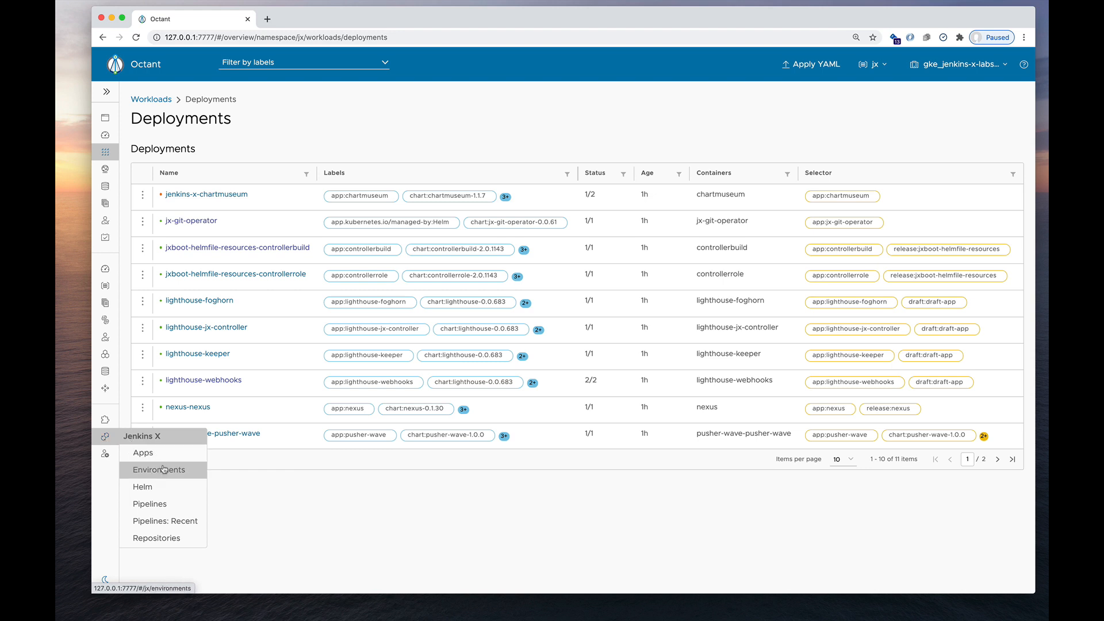
# - View the Jenkins X Environments list and briefly visit the Development environment's source repository
pyautogui.click(158, 469)
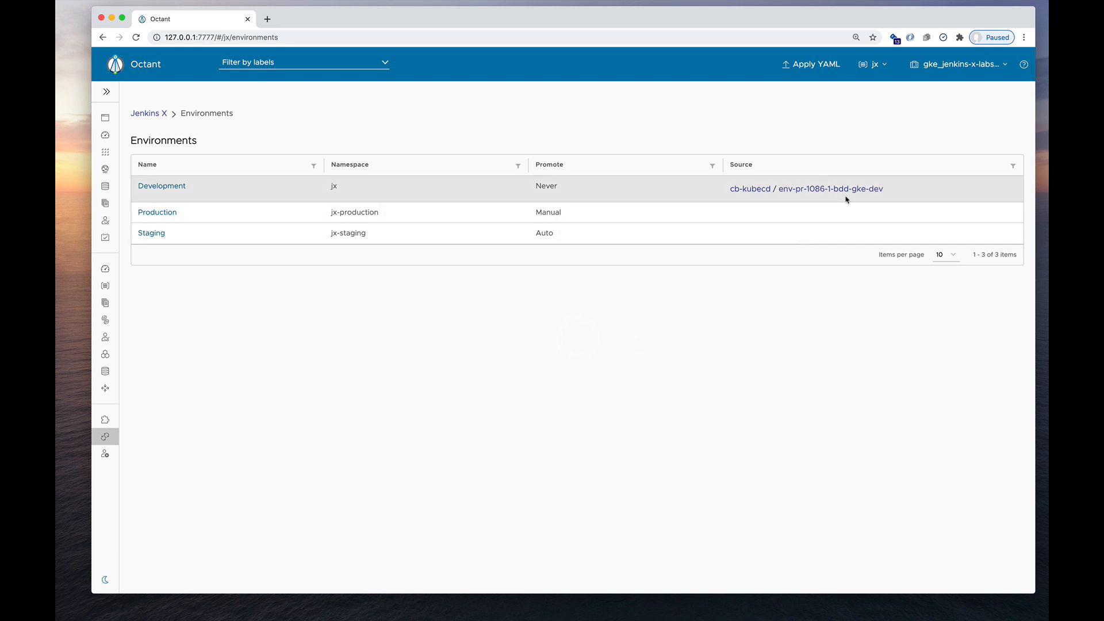
pyautogui.click(750, 189)
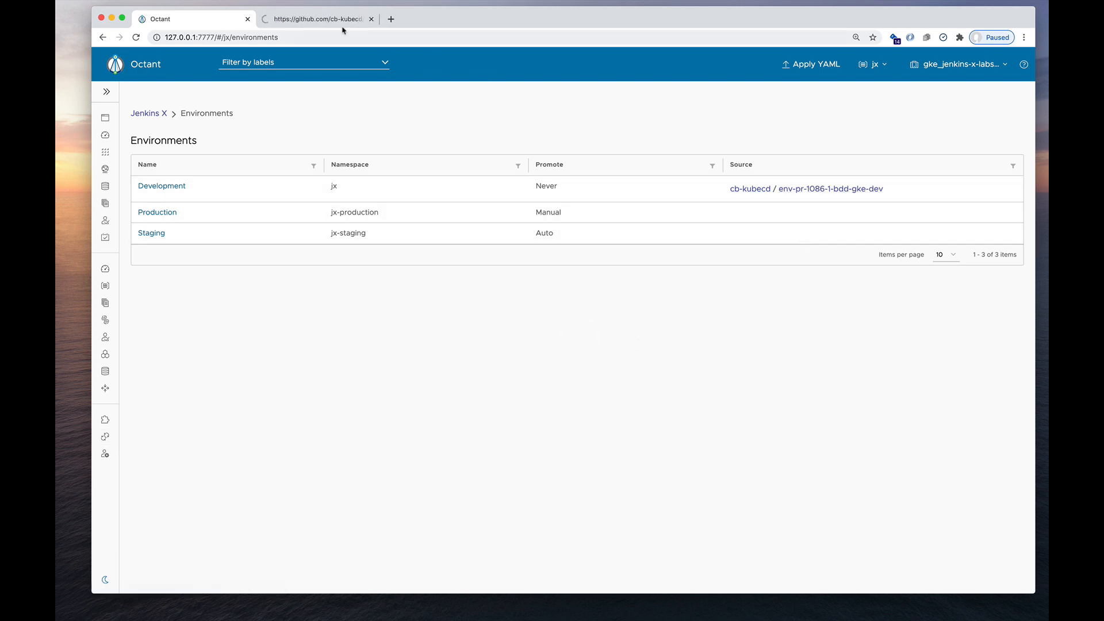
pyautogui.click(315, 19)
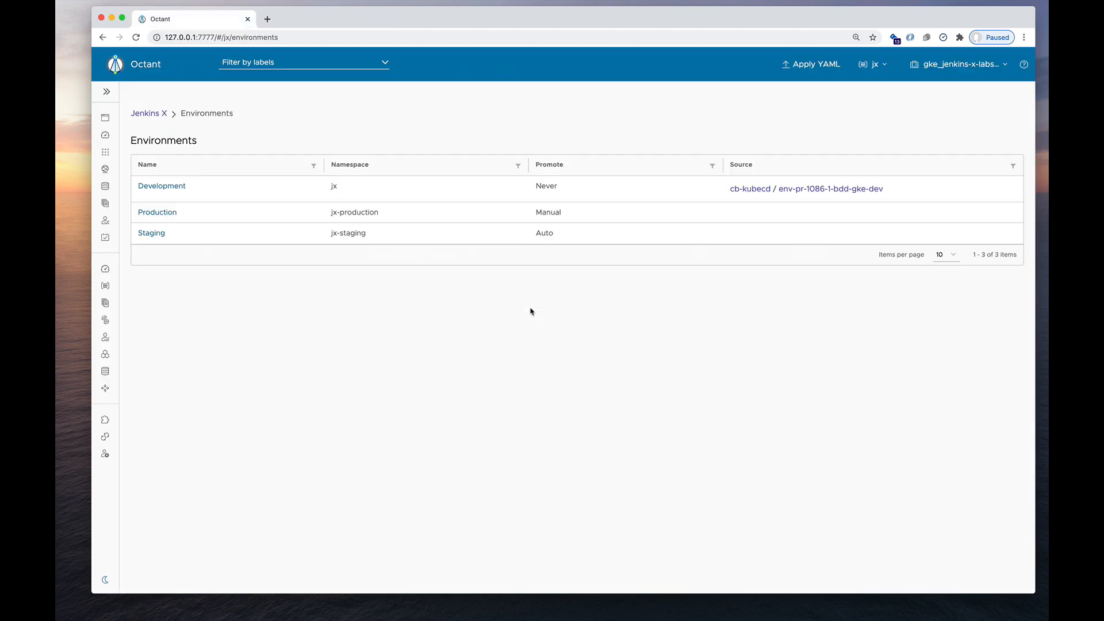
pyautogui.moveTo(105, 418)
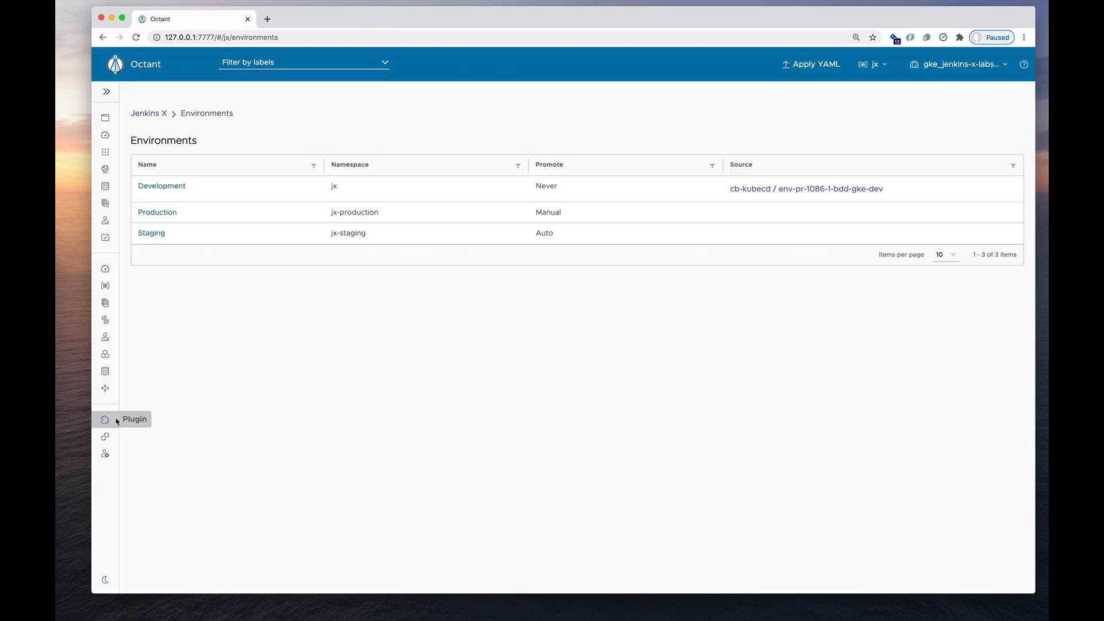
# - View the Jenkins X Apps list, then the Pipelines list with build statuses
pyautogui.click(105, 437)
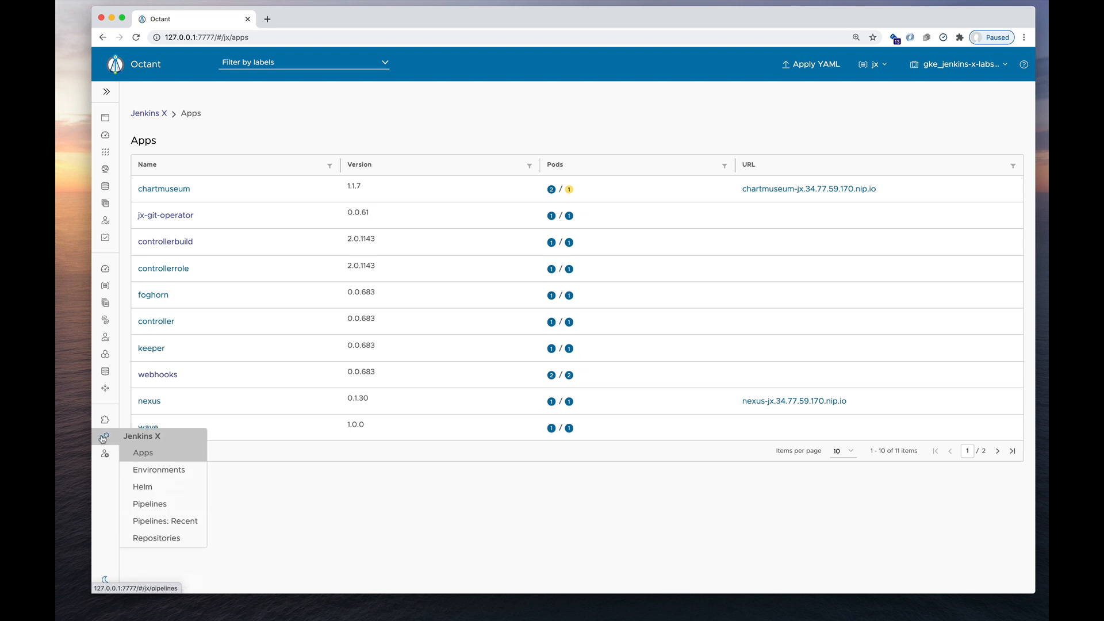
pyautogui.click(157, 538)
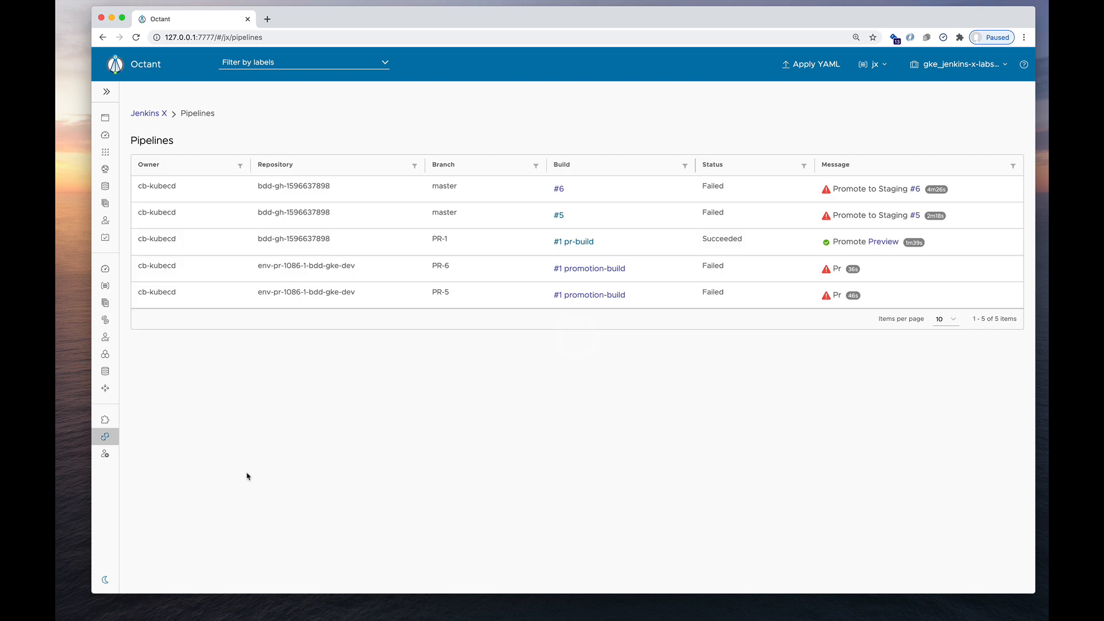
pyautogui.moveTo(249, 475)
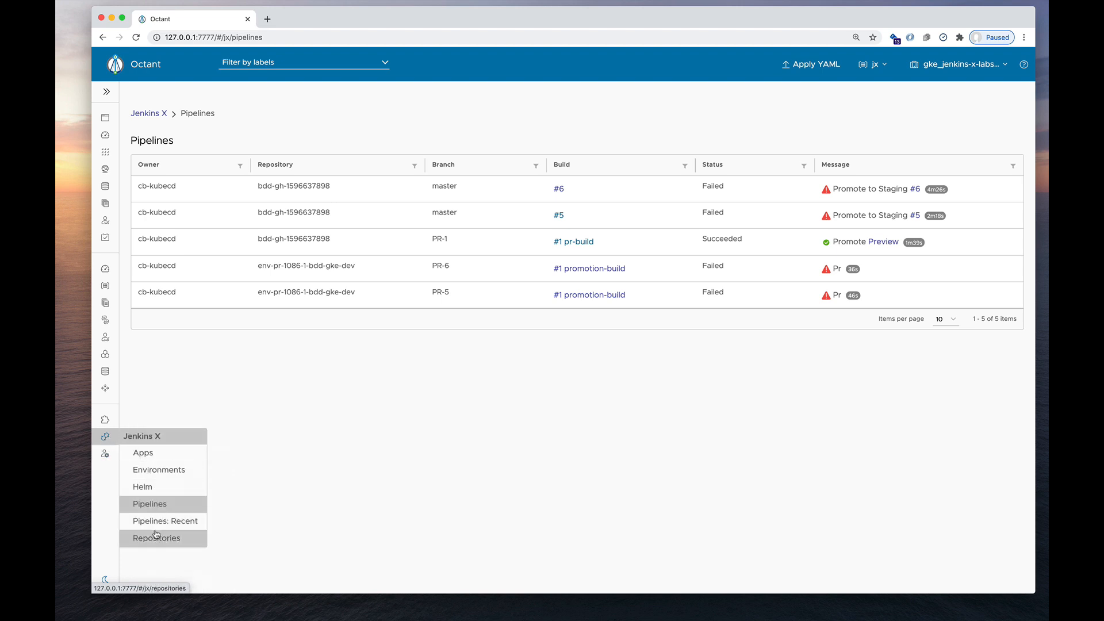
pyautogui.click(156, 537)
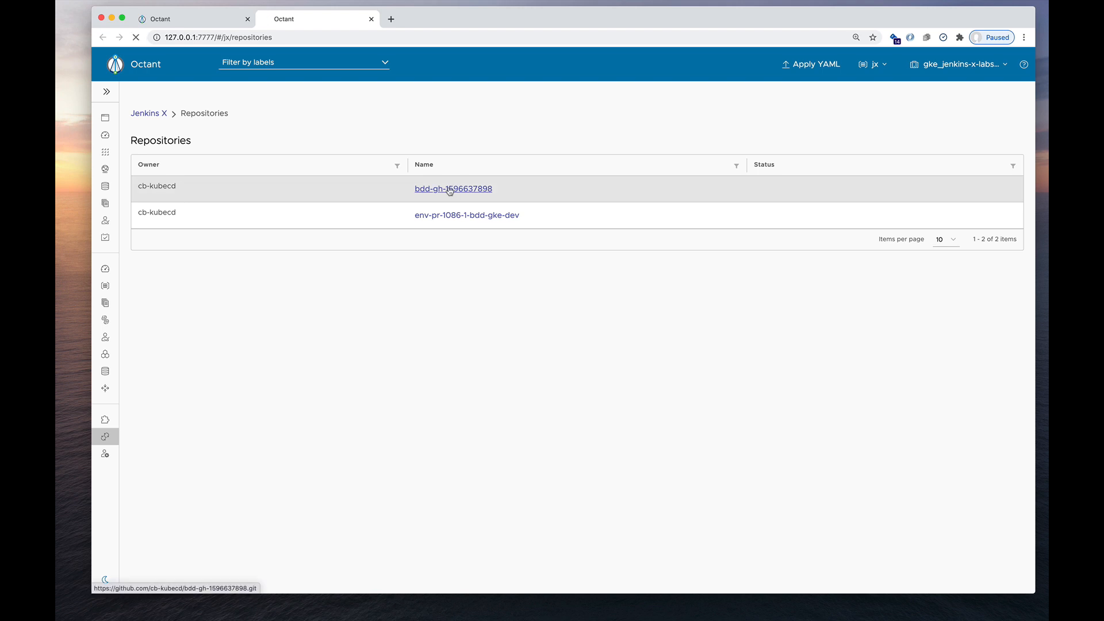
pyautogui.click(454, 188)
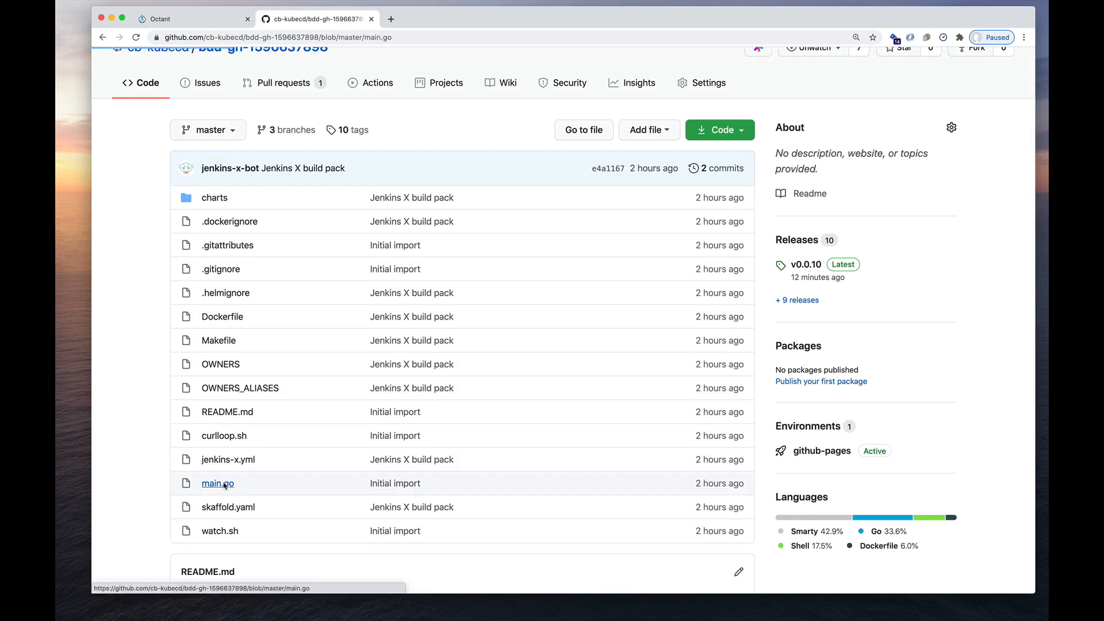
pyautogui.click(217, 483)
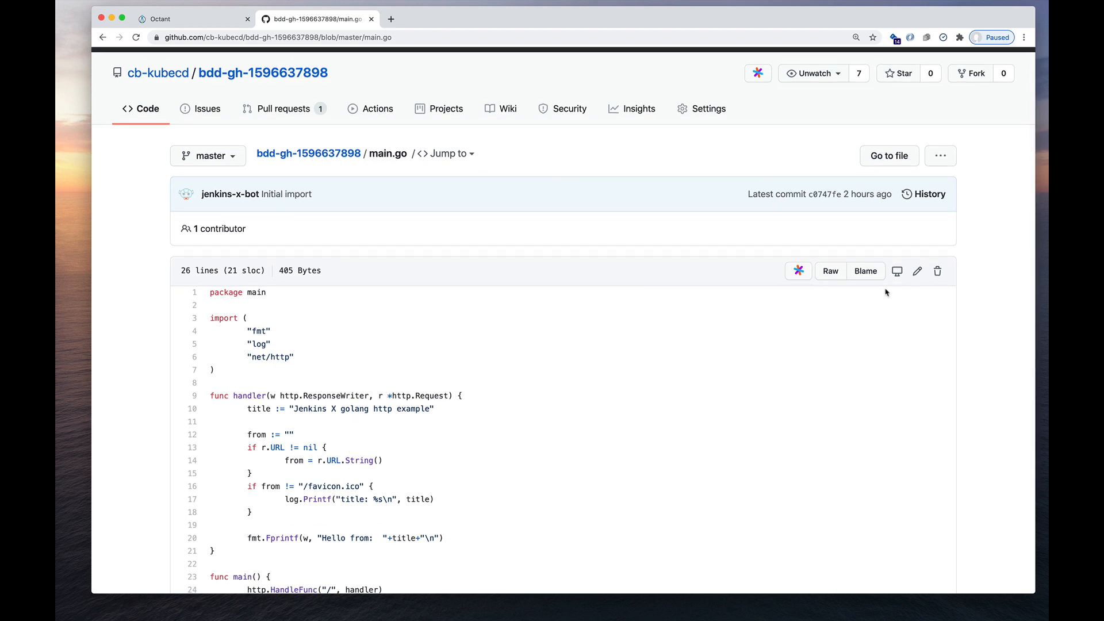
pyautogui.click(916, 272)
pyautogui.write('AWE')
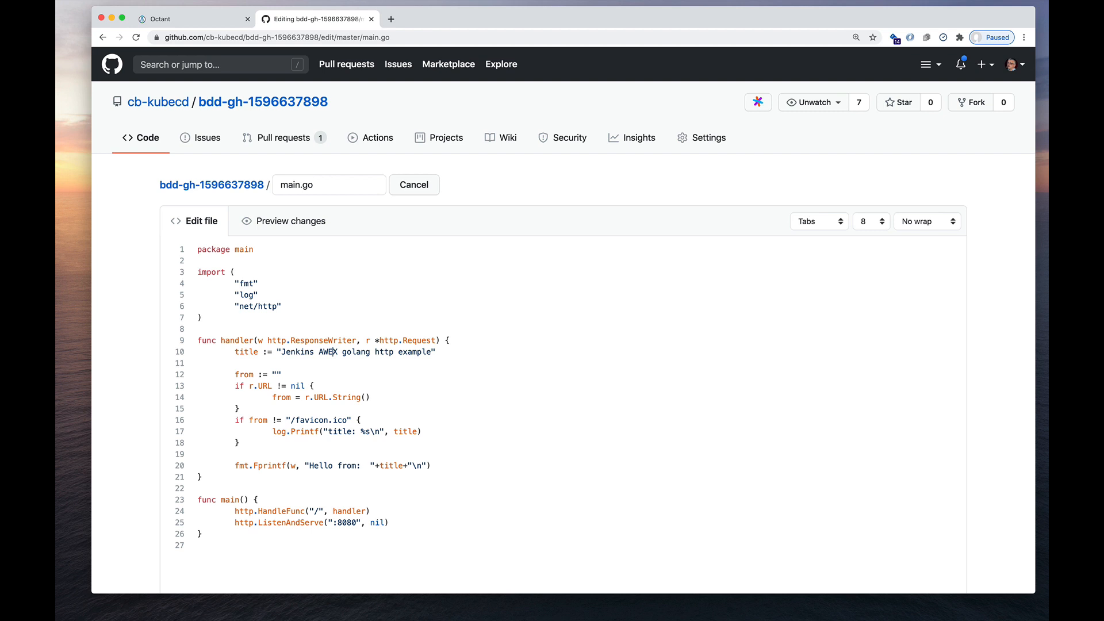
pyautogui.scroll(-3)
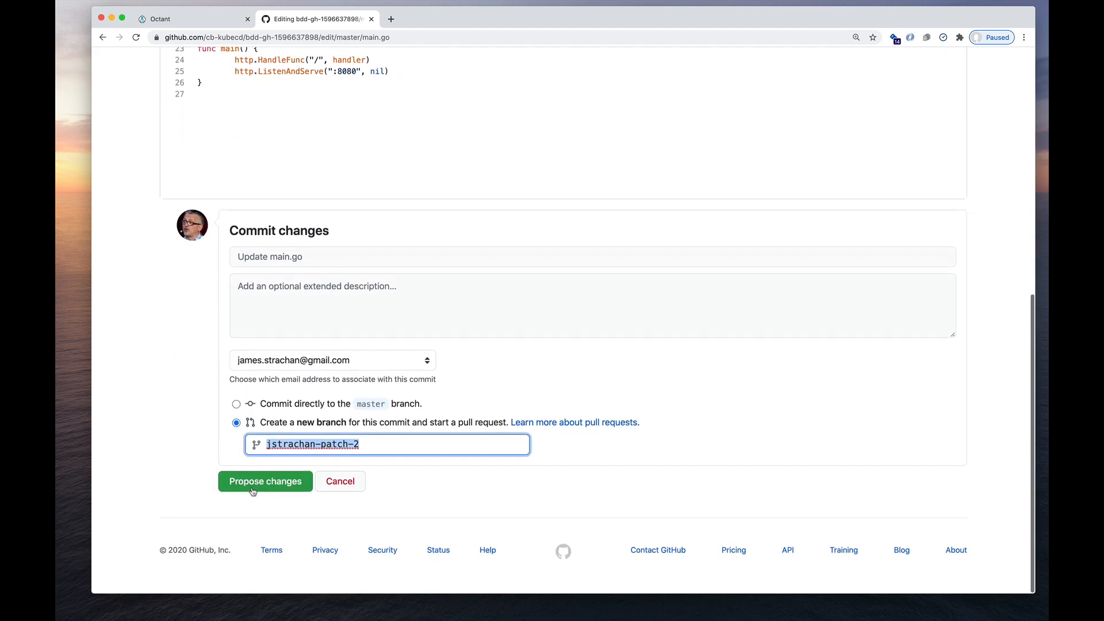
# - Propose the main.go edit on a new branch and create pull request #2, returning to Octant's pipelines
pyautogui.click(265, 480)
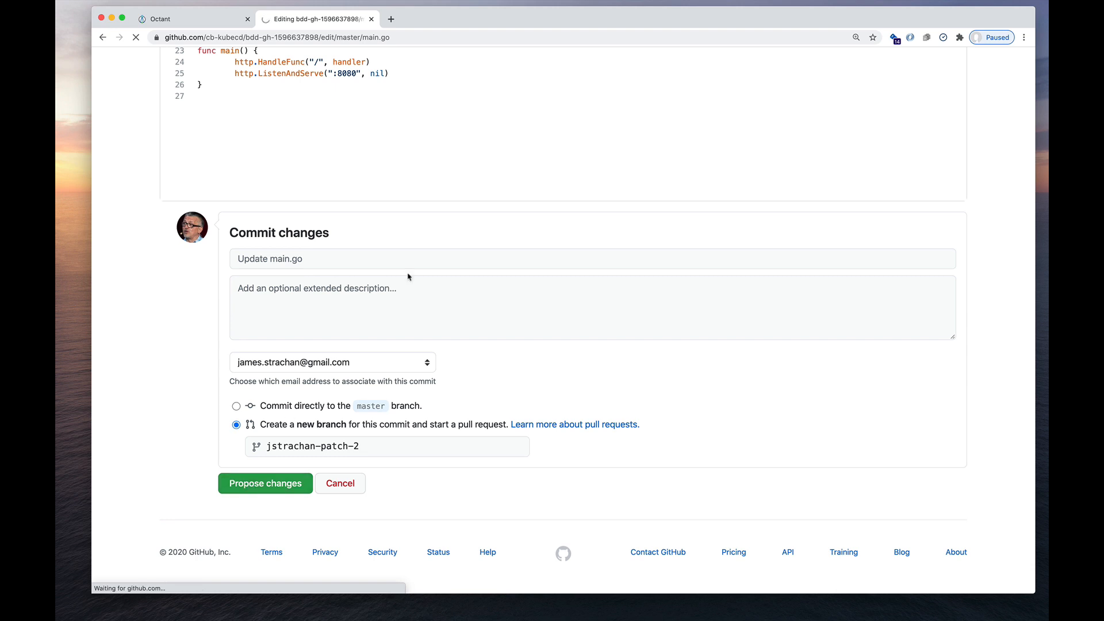
pyautogui.click(264, 483)
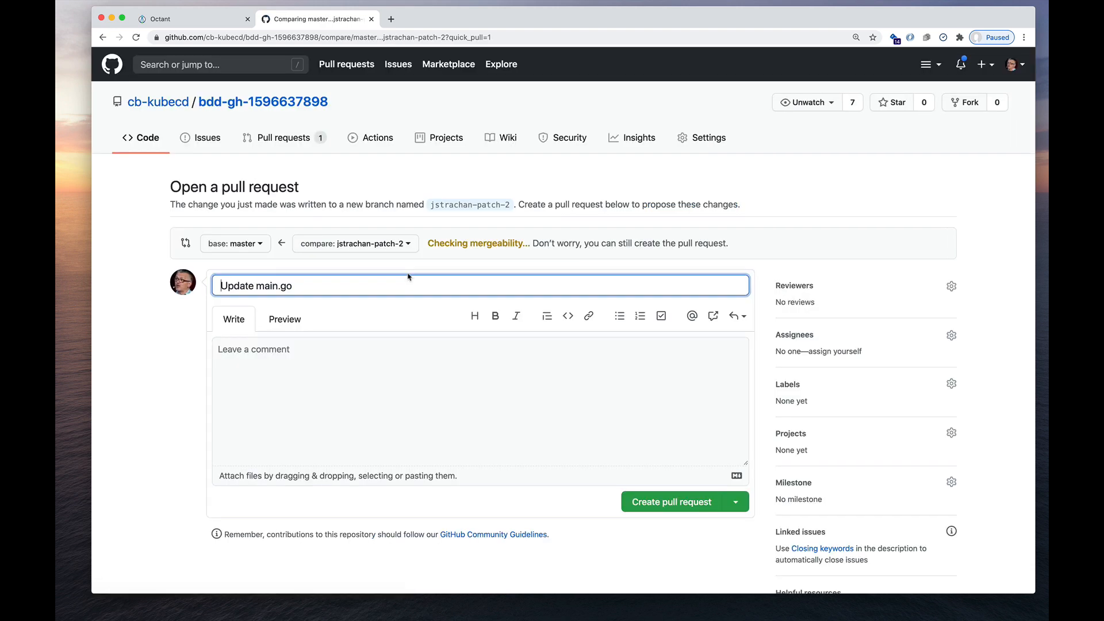
pyautogui.click(669, 501)
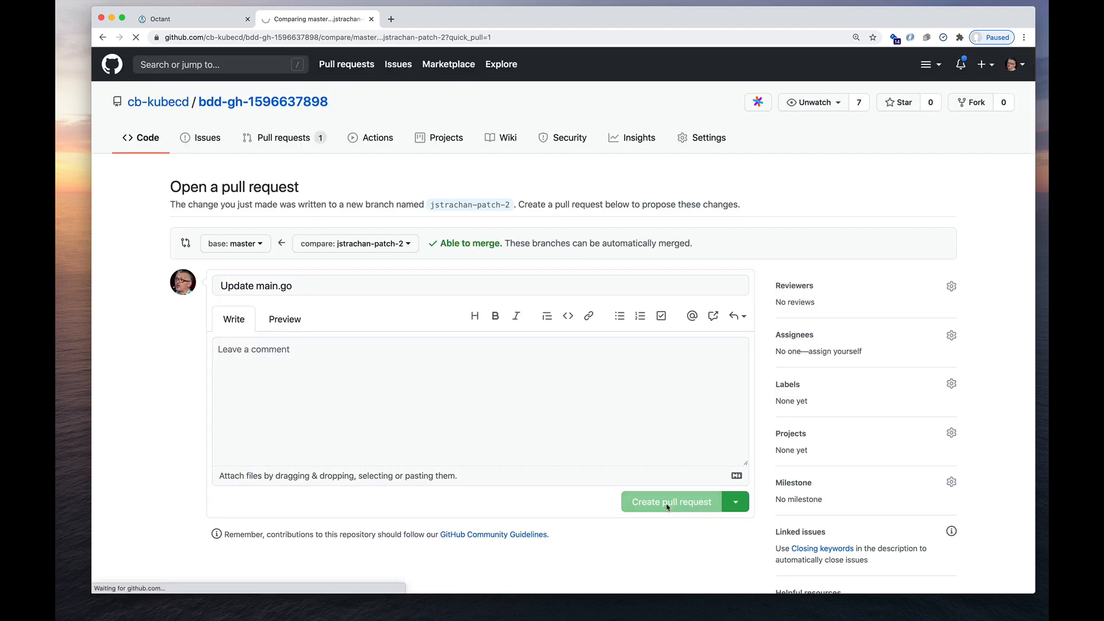
pyautogui.click(670, 501)
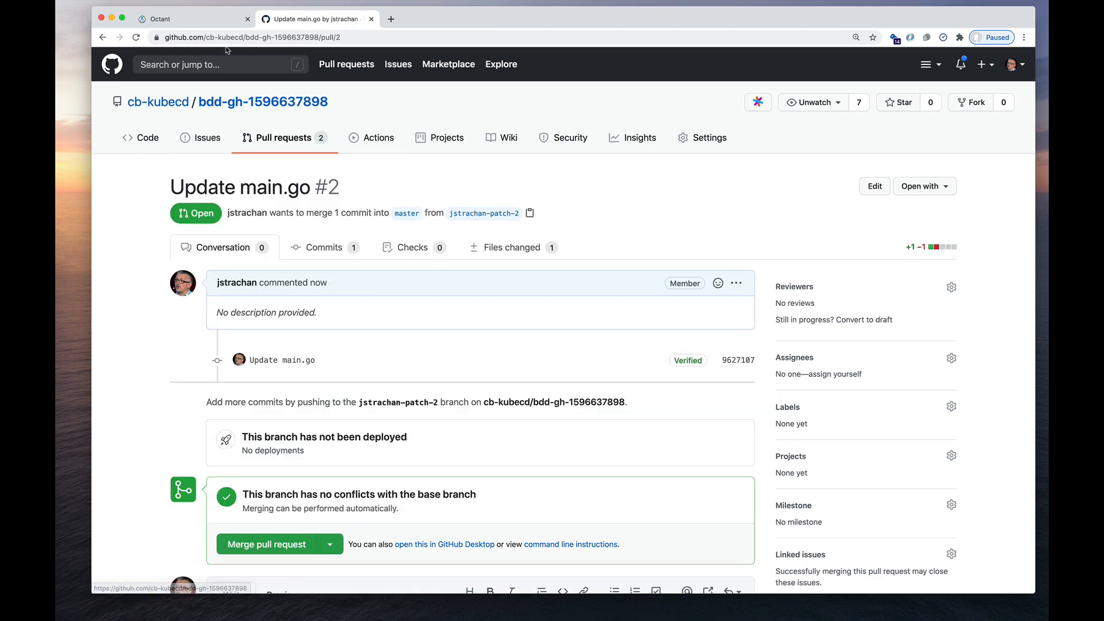
pyautogui.click(190, 20)
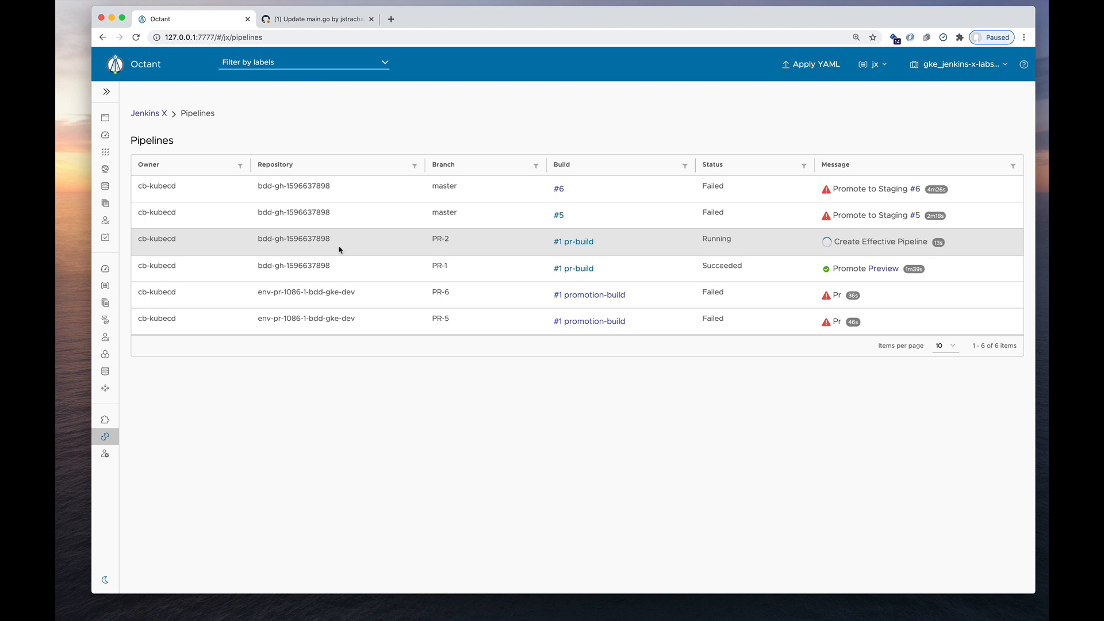
# - Peek at the pipeline Status filter choices, then switch to the GitHub pull request tab
pyautogui.click(804, 164)
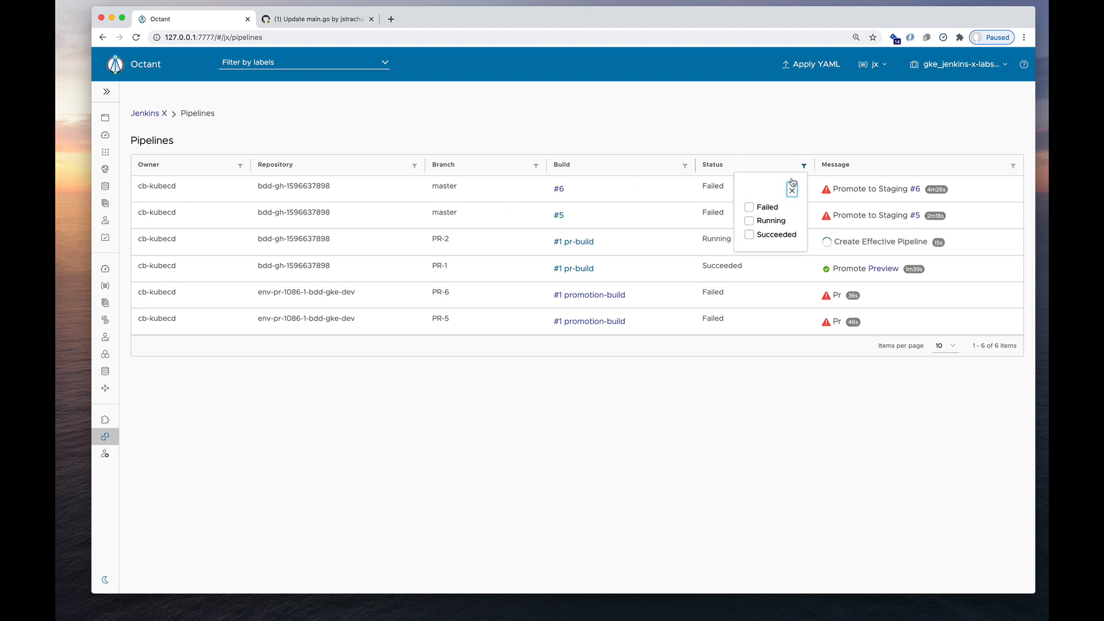
pyautogui.click(749, 220)
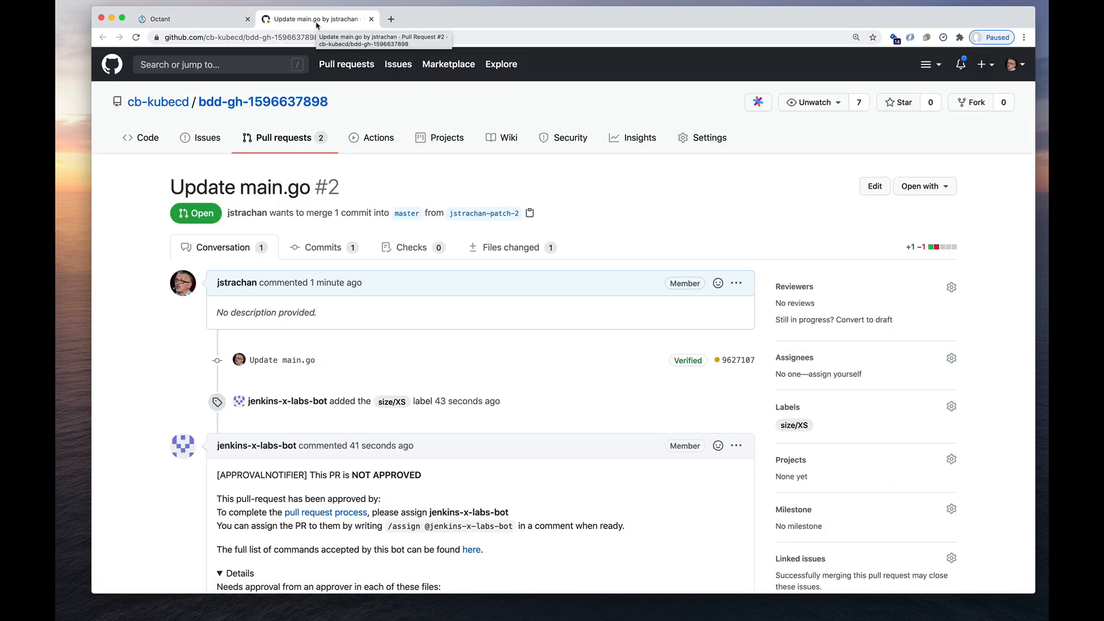
pyautogui.click(190, 19)
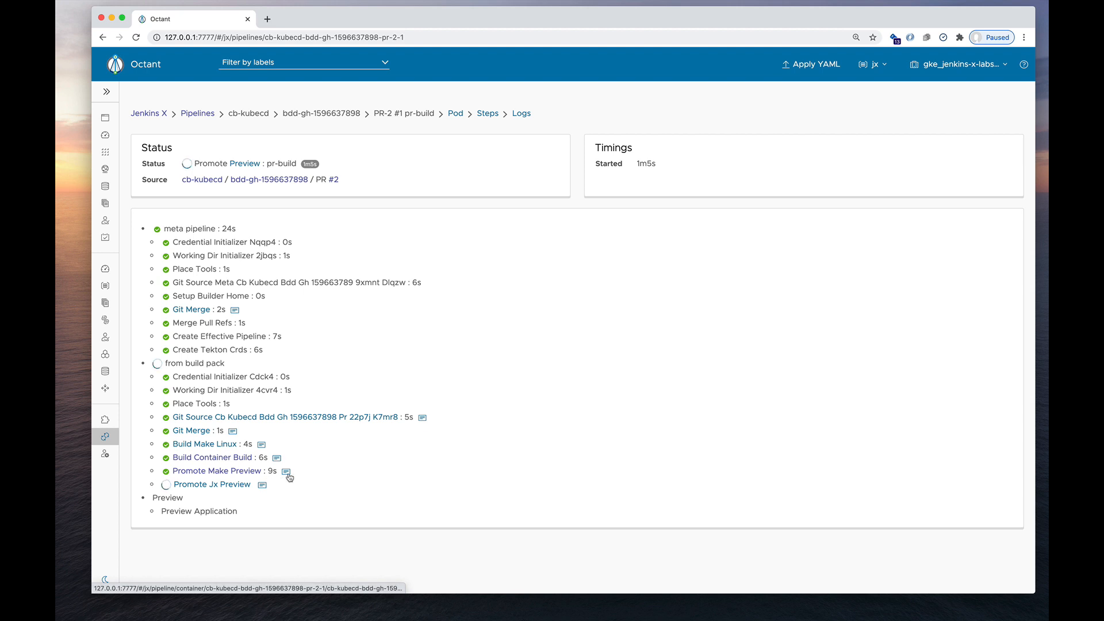
pyautogui.moveTo(286, 472)
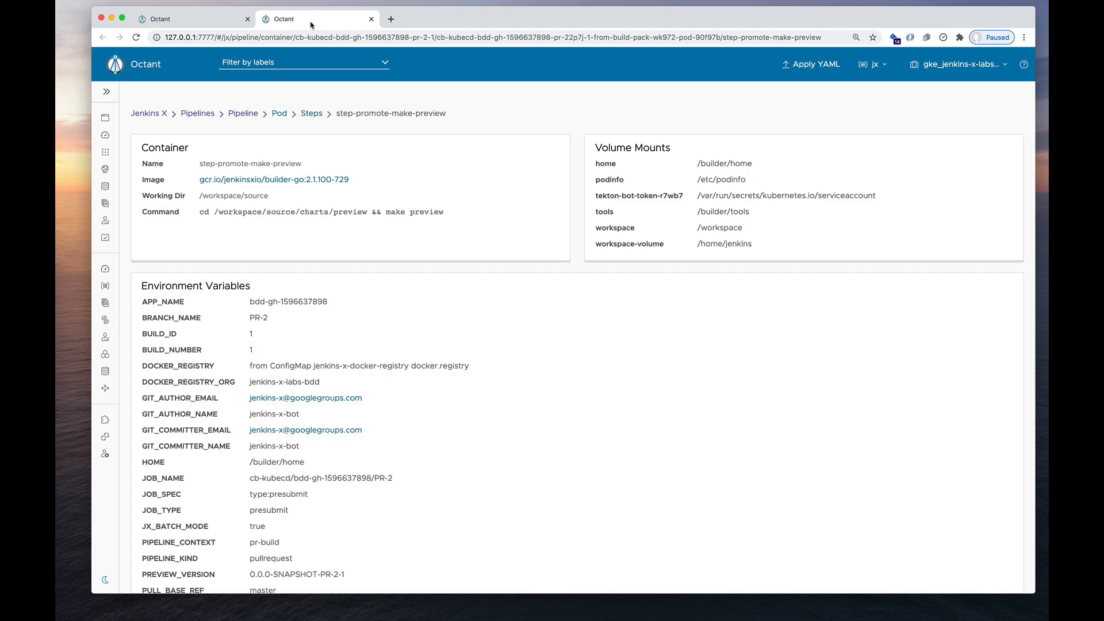
# - Inspect step-promote-make-preview's container details, briefly visiting its image registry, and scroll its settings
pyautogui.doubleClick(224, 163)
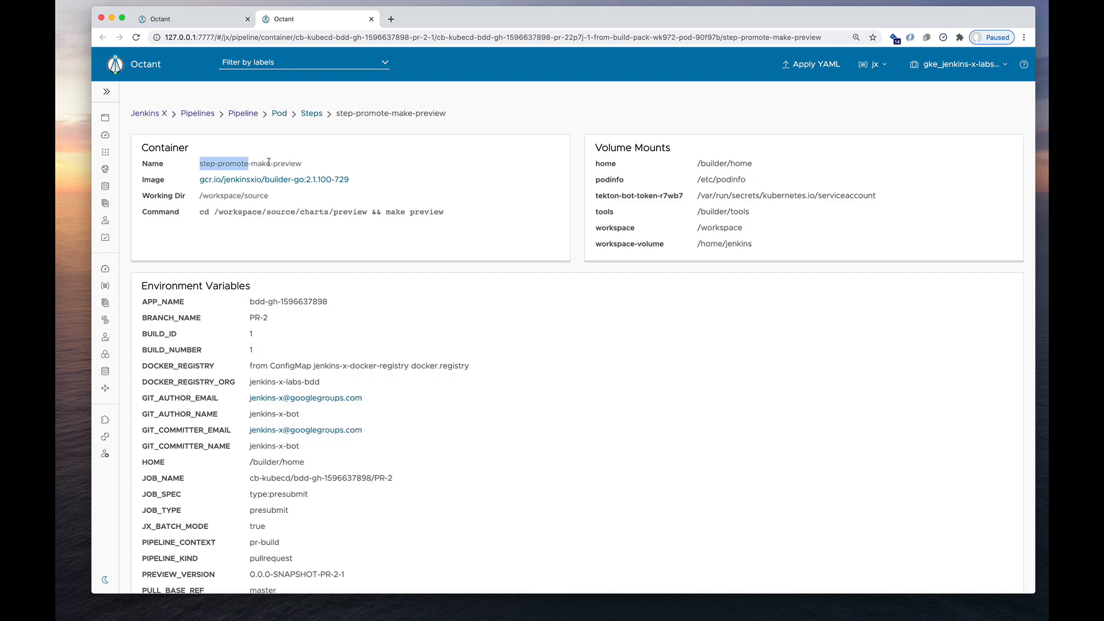
pyautogui.doubleClick(249, 163)
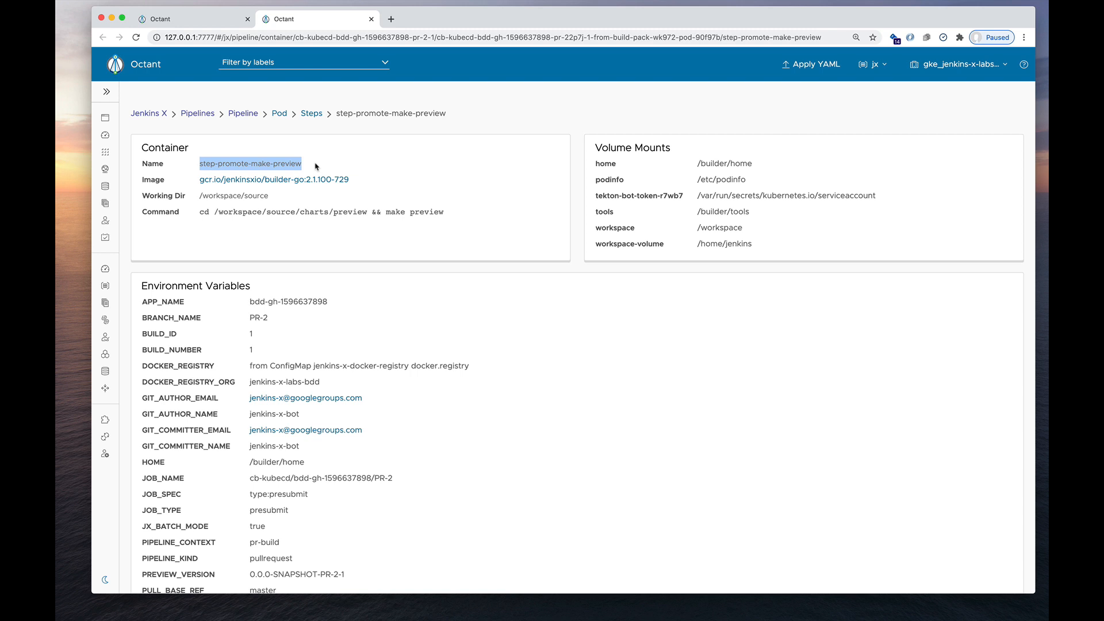
pyautogui.moveTo(354, 155)
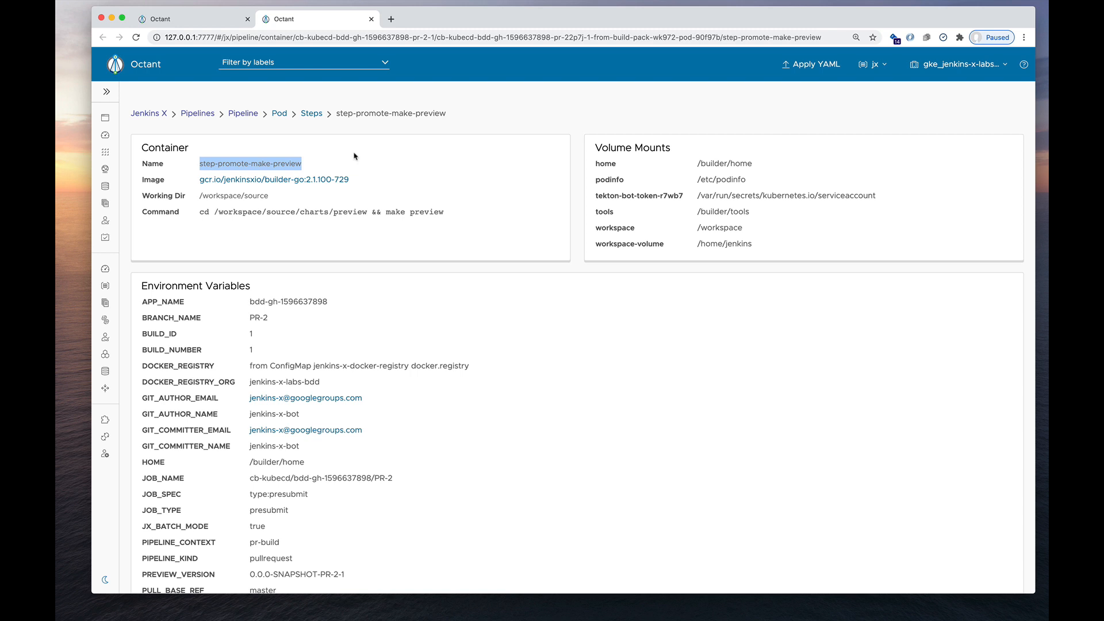
pyautogui.moveTo(305, 180)
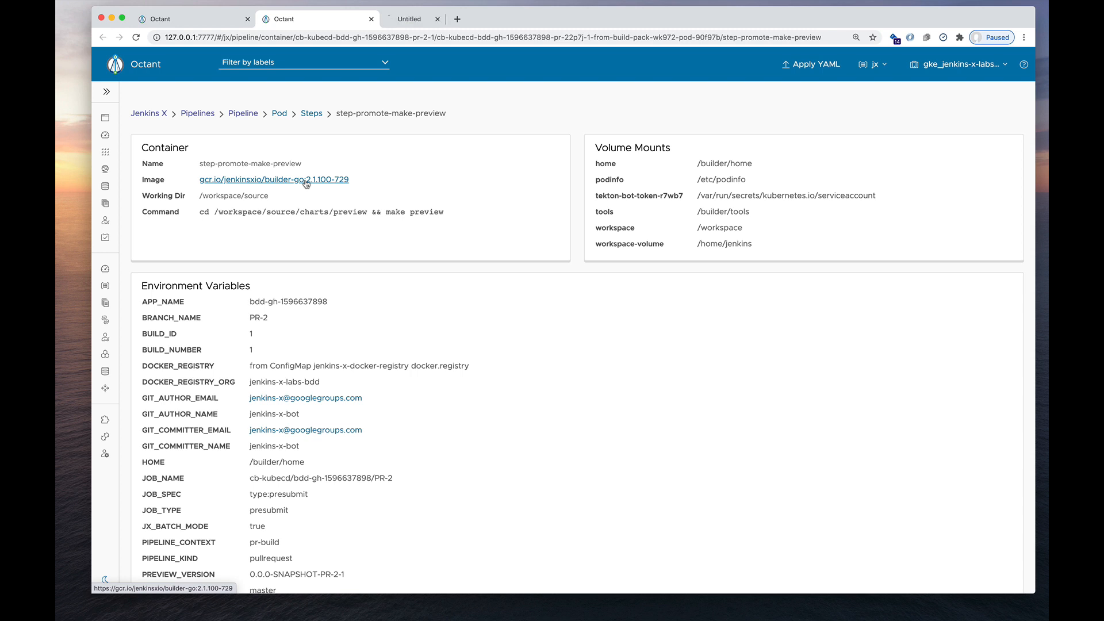
pyautogui.click(274, 179)
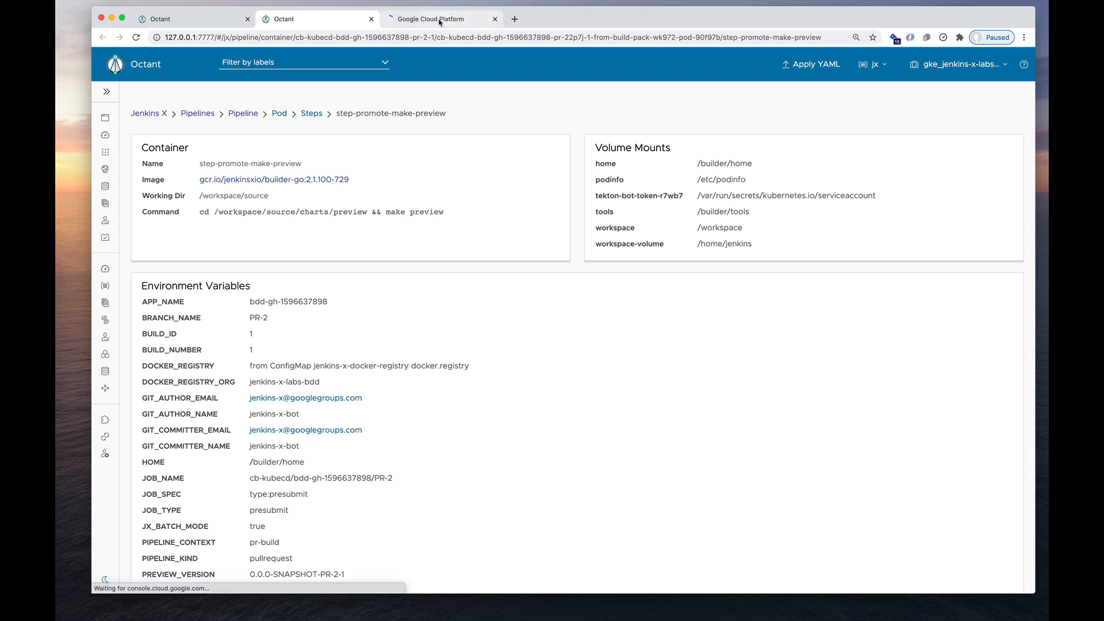
pyautogui.click(439, 20)
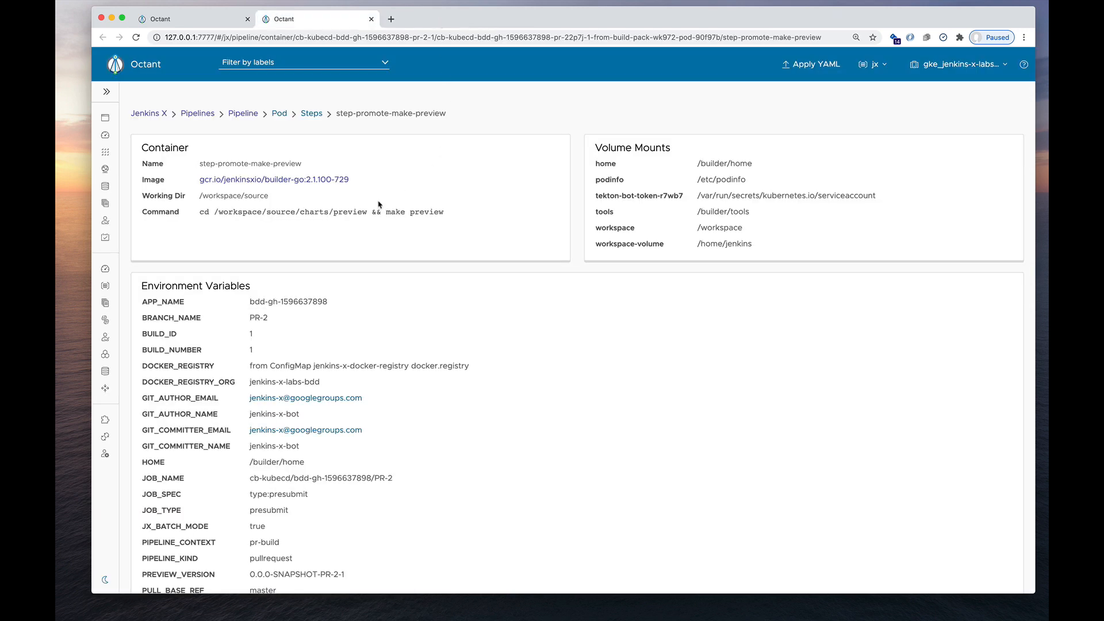
pyautogui.moveTo(276, 198)
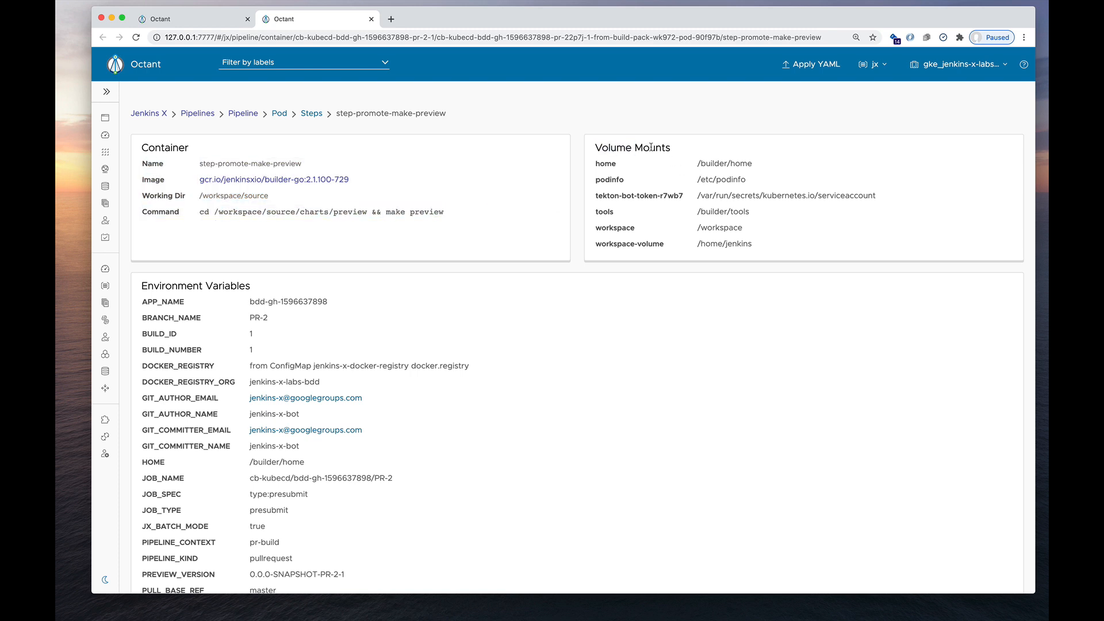
pyautogui.scroll(-3)
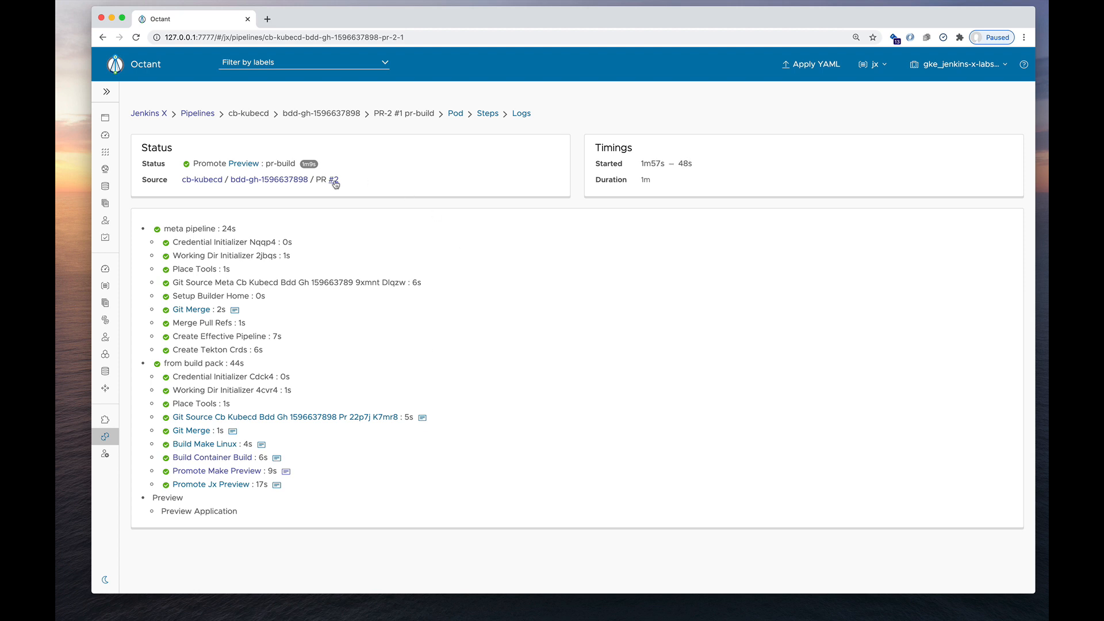
# - From the PR's bot comment on GitHub, visit the deployed preview app showing its hello message
pyautogui.click(331, 179)
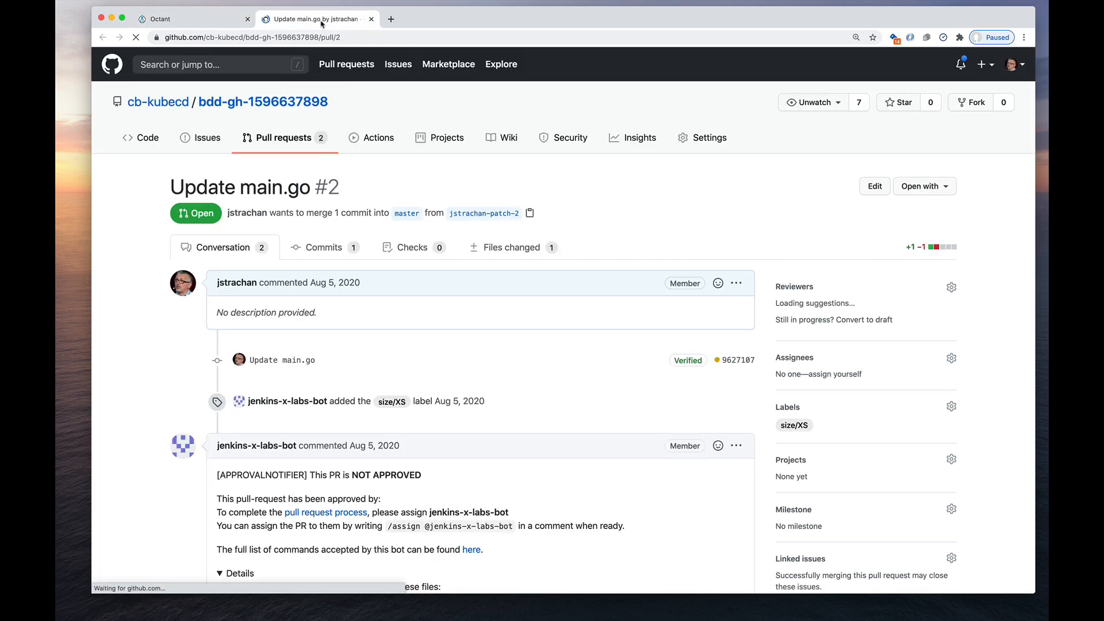
pyautogui.scroll(-3)
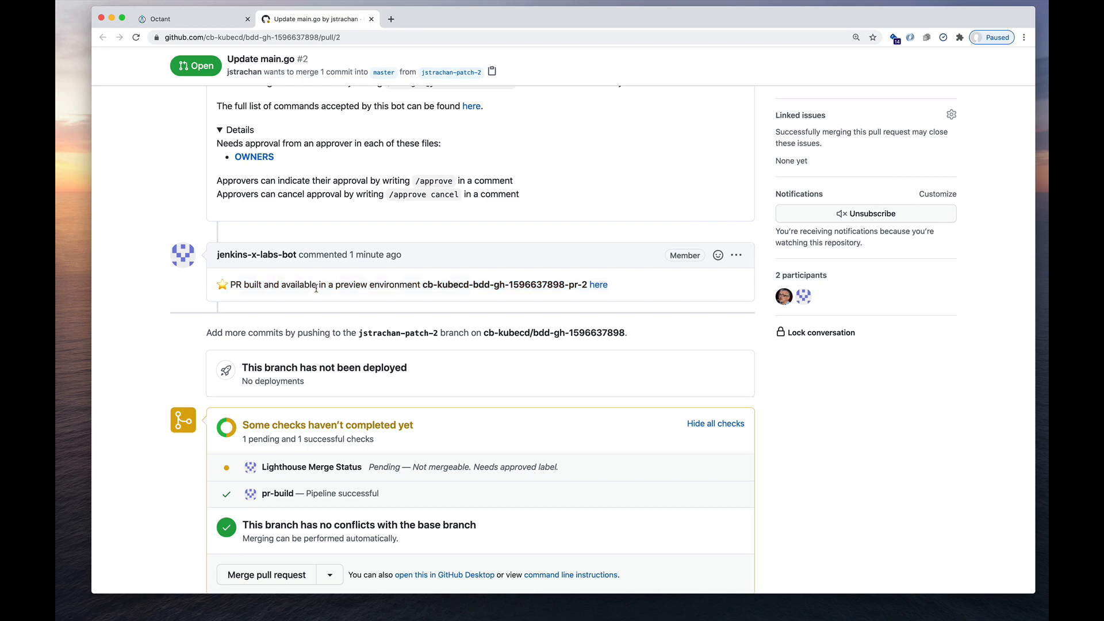
pyautogui.click(597, 284)
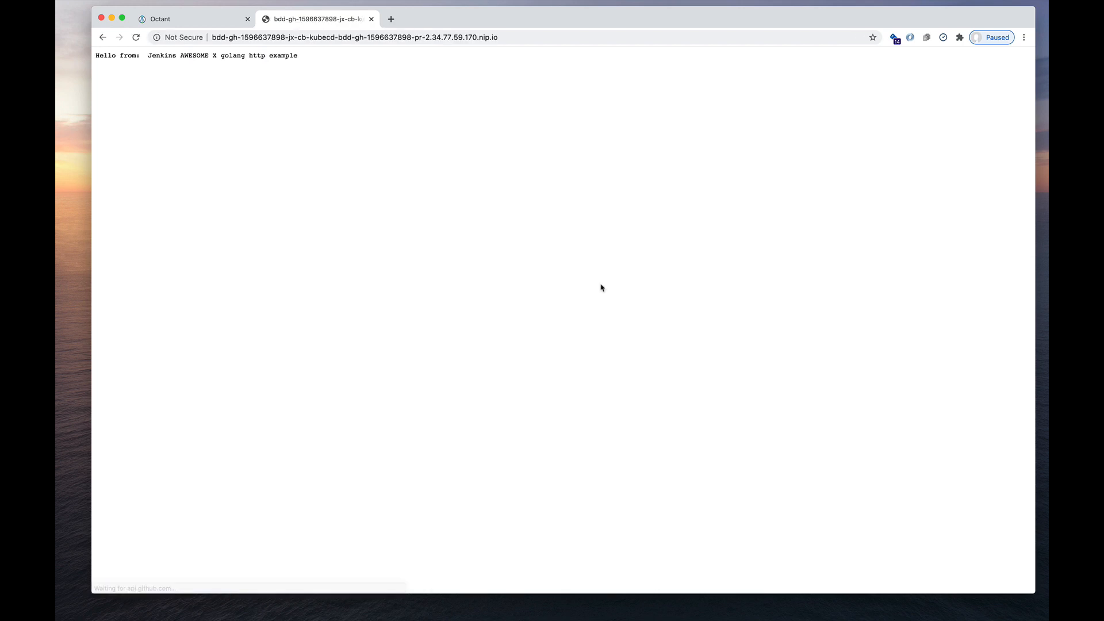
pyautogui.moveTo(237, 72)
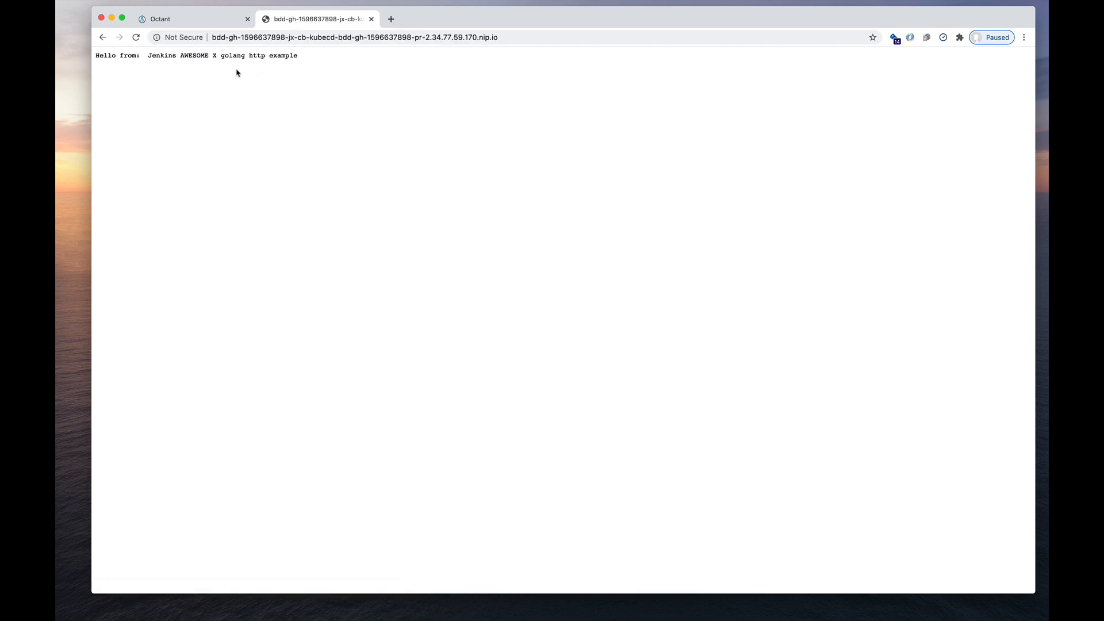
pyautogui.click(190, 19)
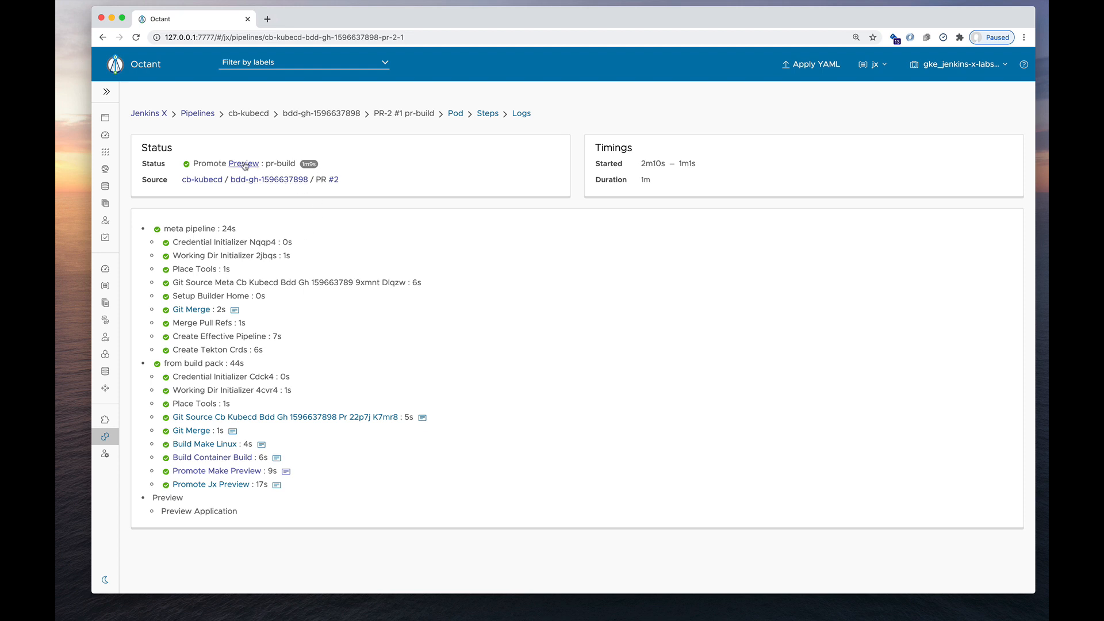
# - Visit the same preview app again via the Preview link in Octant's pipeline status
pyautogui.click(244, 163)
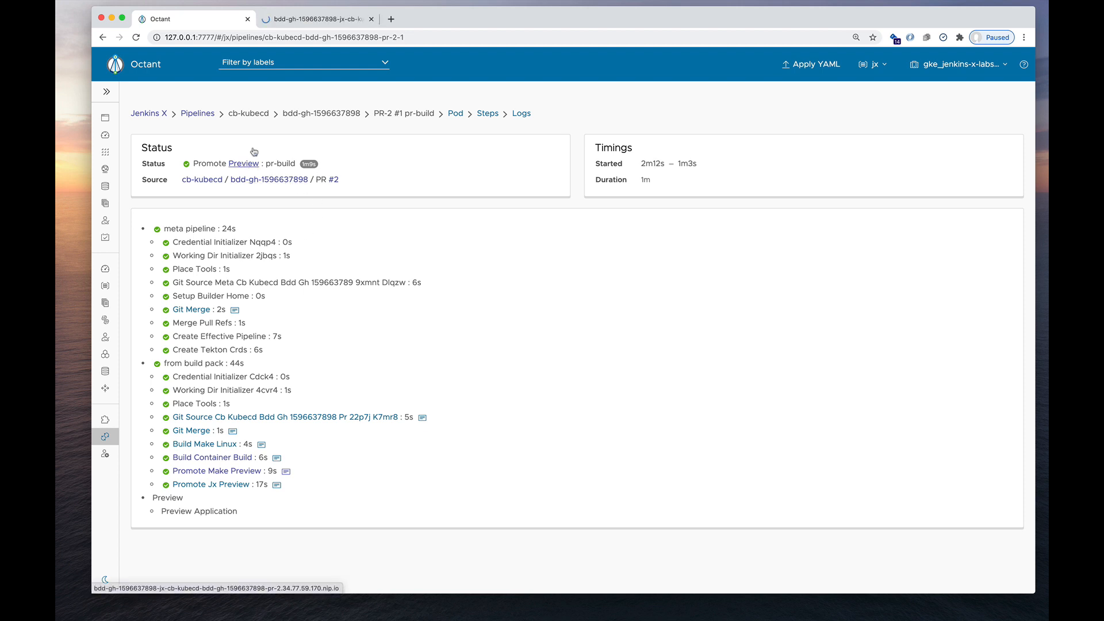
pyautogui.click(317, 20)
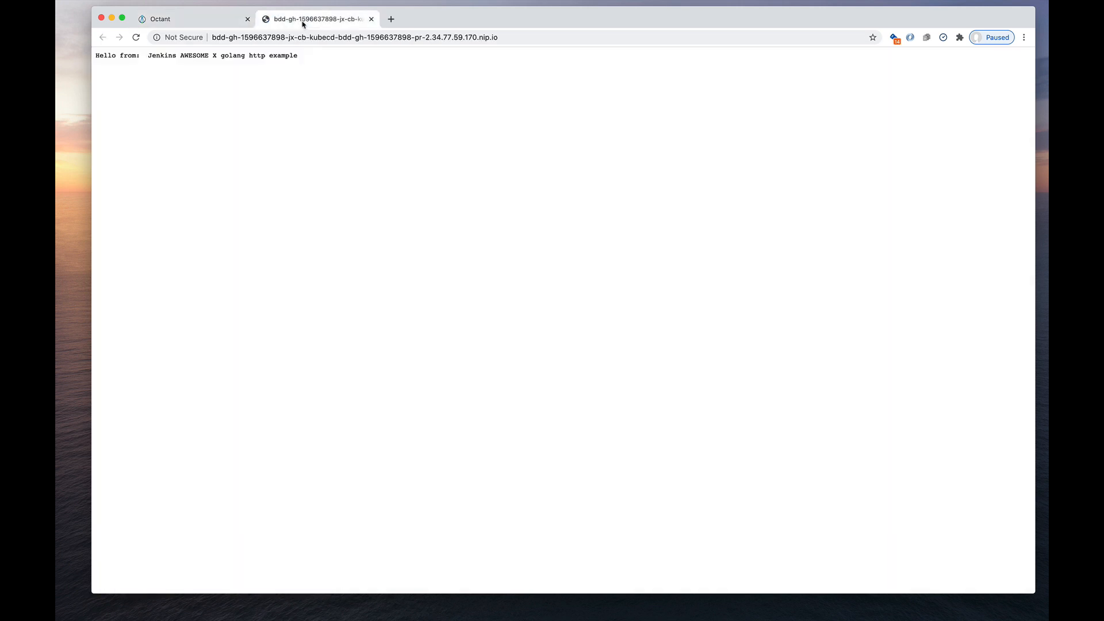
pyautogui.click(190, 19)
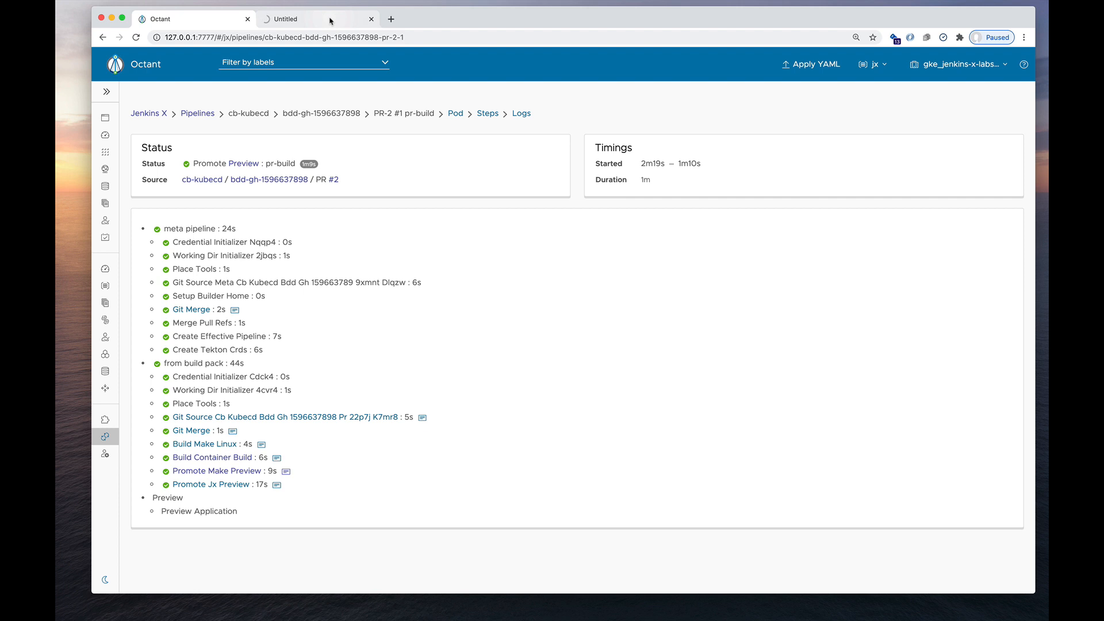
# - View the pr-build pod's Summary in Workloads, scrolling through containers, volume mounts, resources and volumes
pyautogui.click(370, 20)
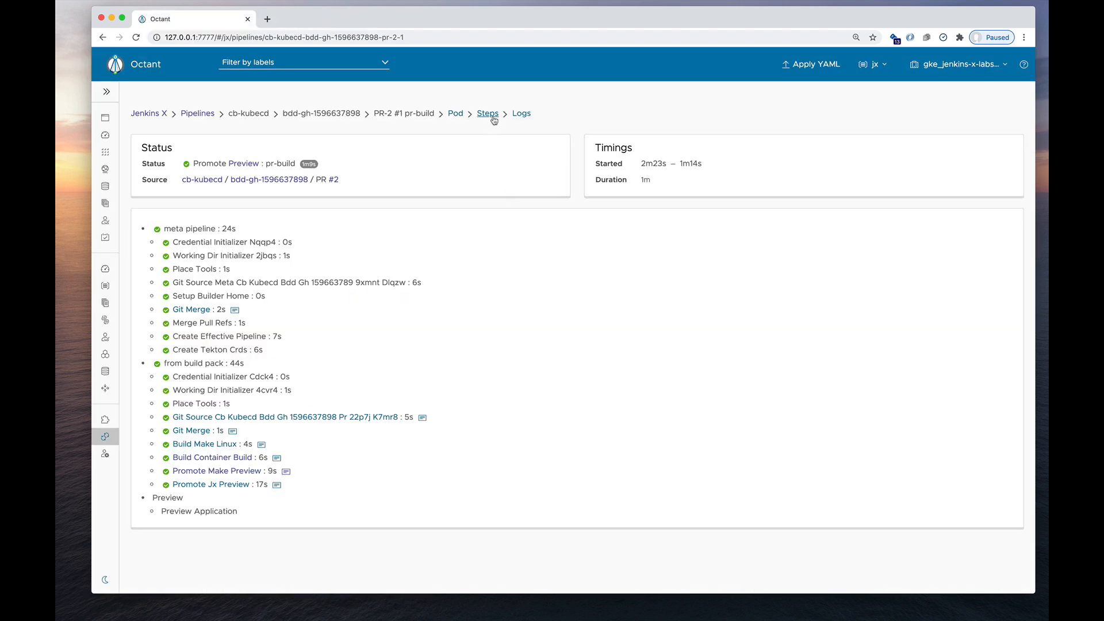
pyautogui.moveTo(521, 114)
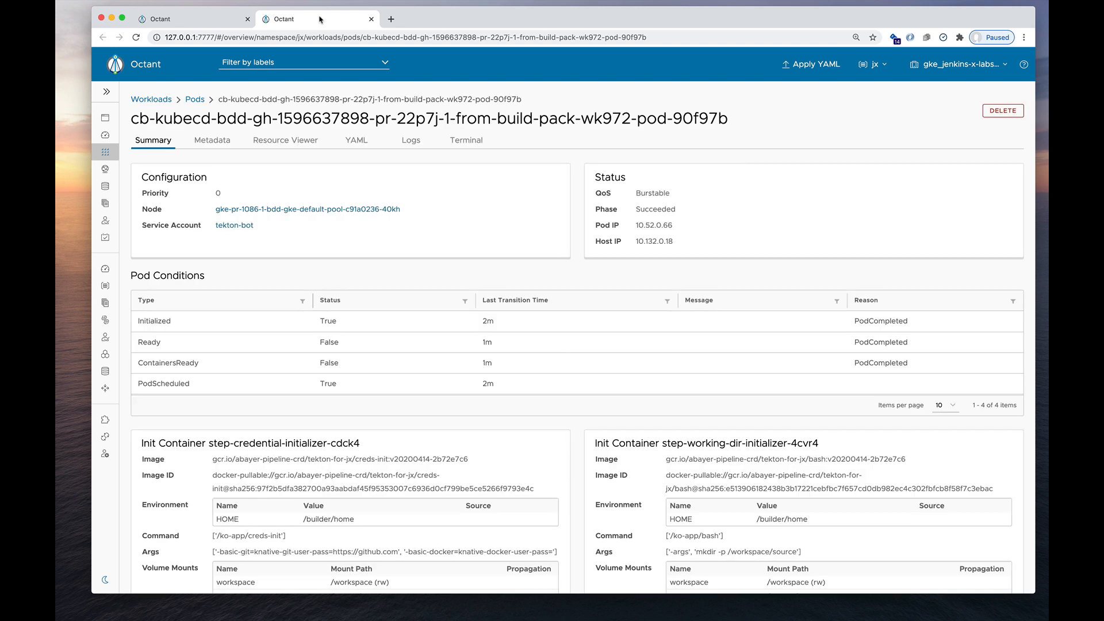
pyautogui.scroll(-3)
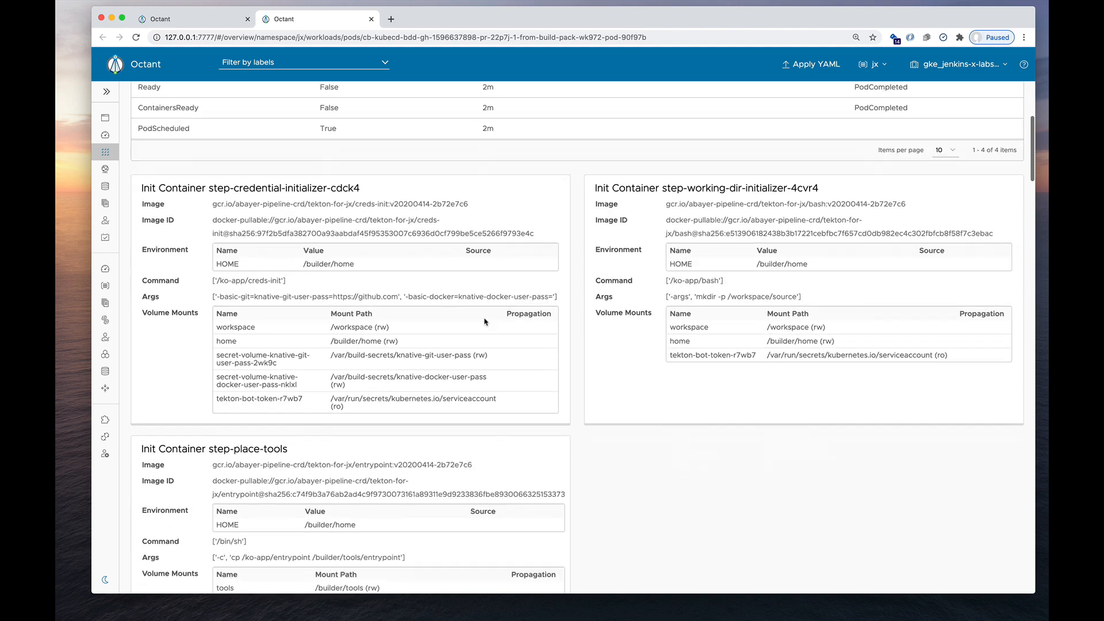
pyautogui.scroll(-3)
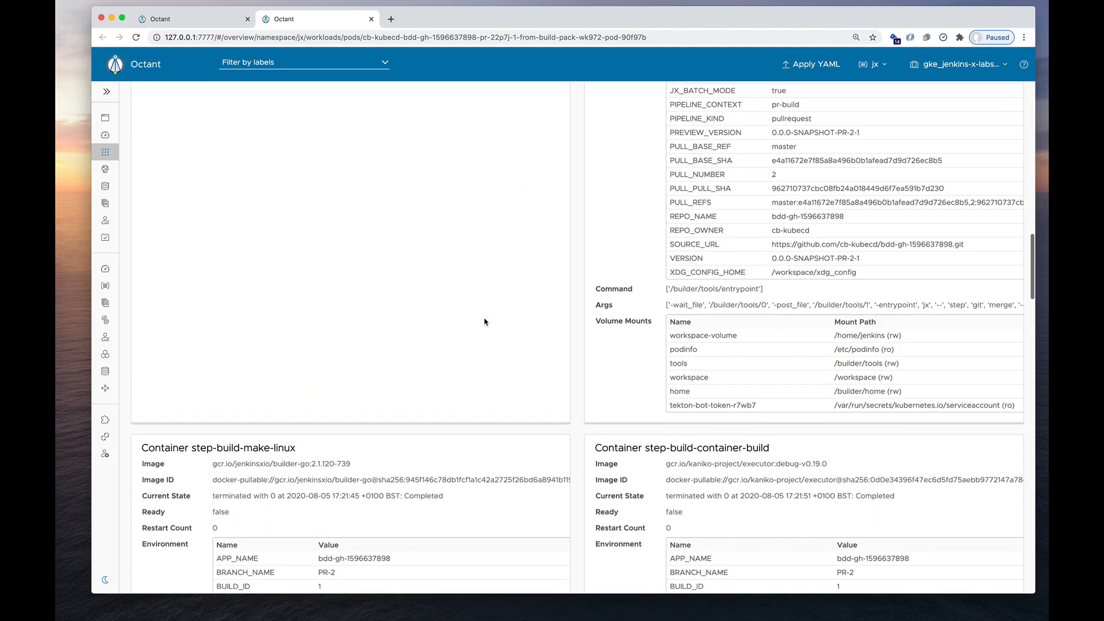
pyautogui.scroll(-3)
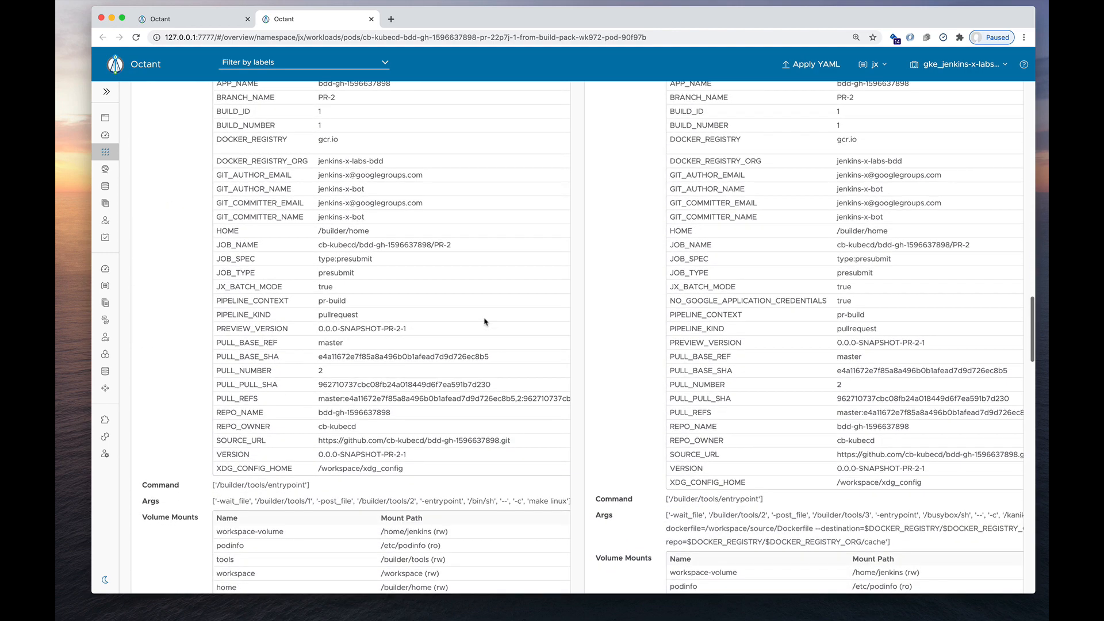
pyautogui.scroll(-3)
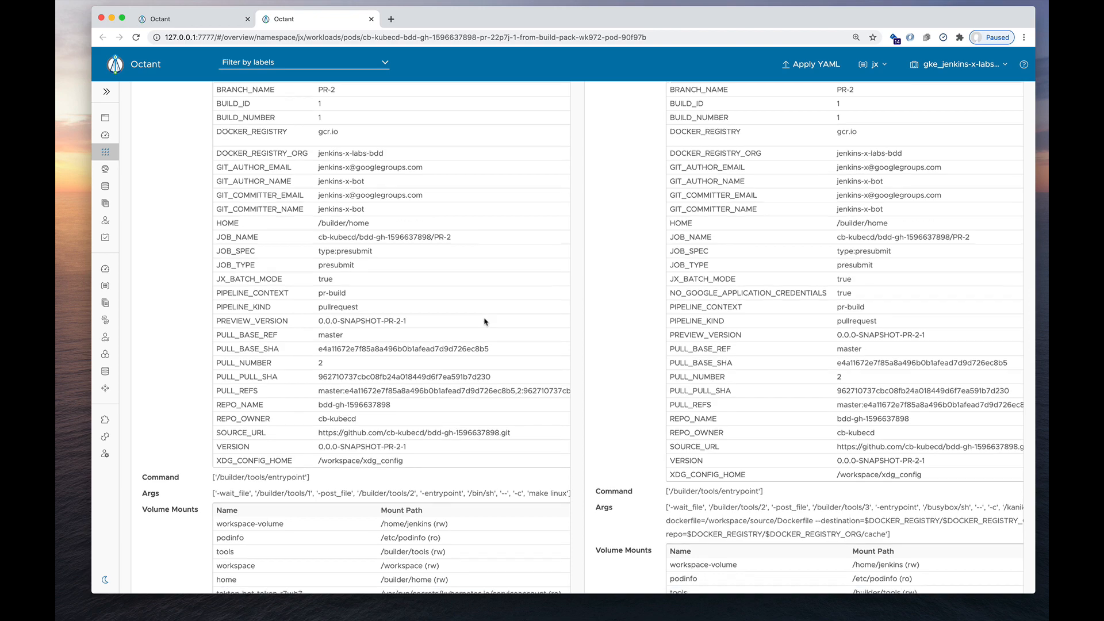
pyautogui.scroll(-3)
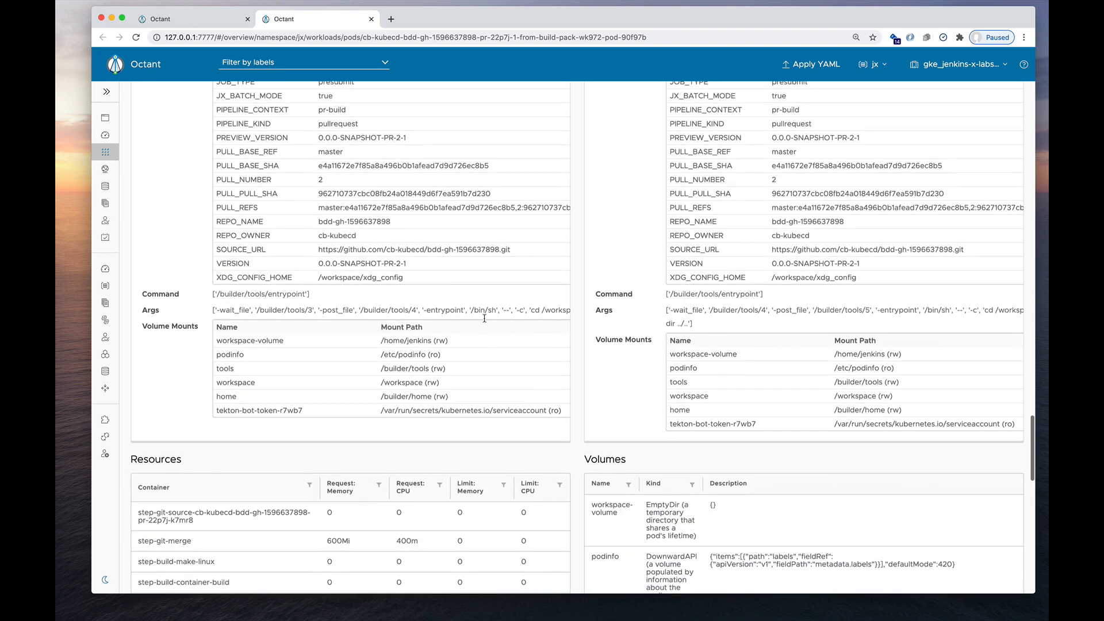
pyautogui.scroll(-3)
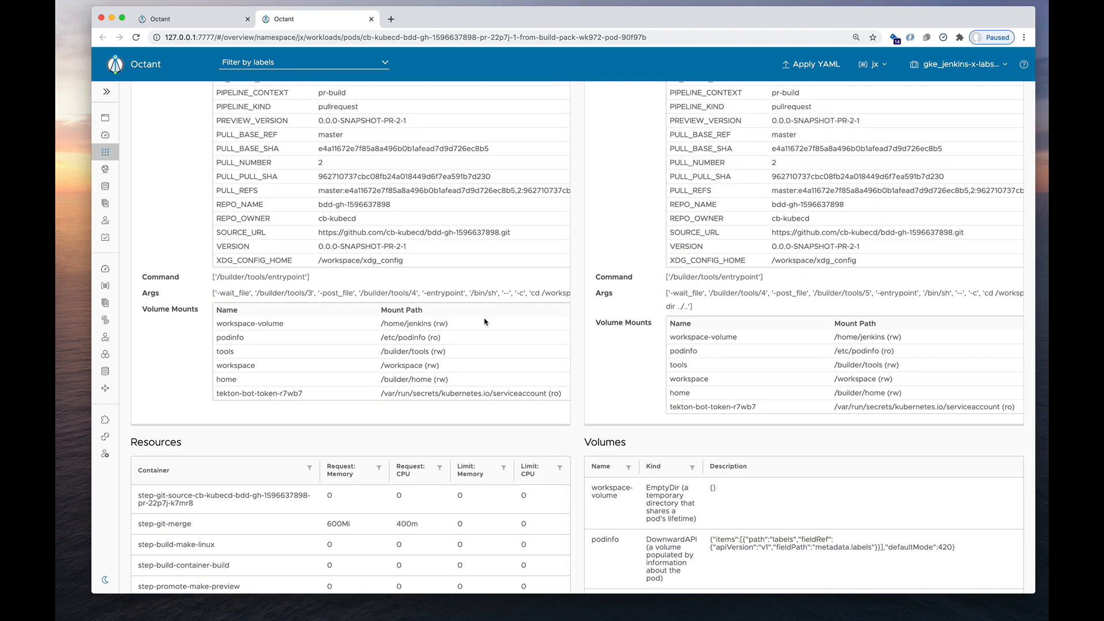
pyautogui.moveTo(139, 444)
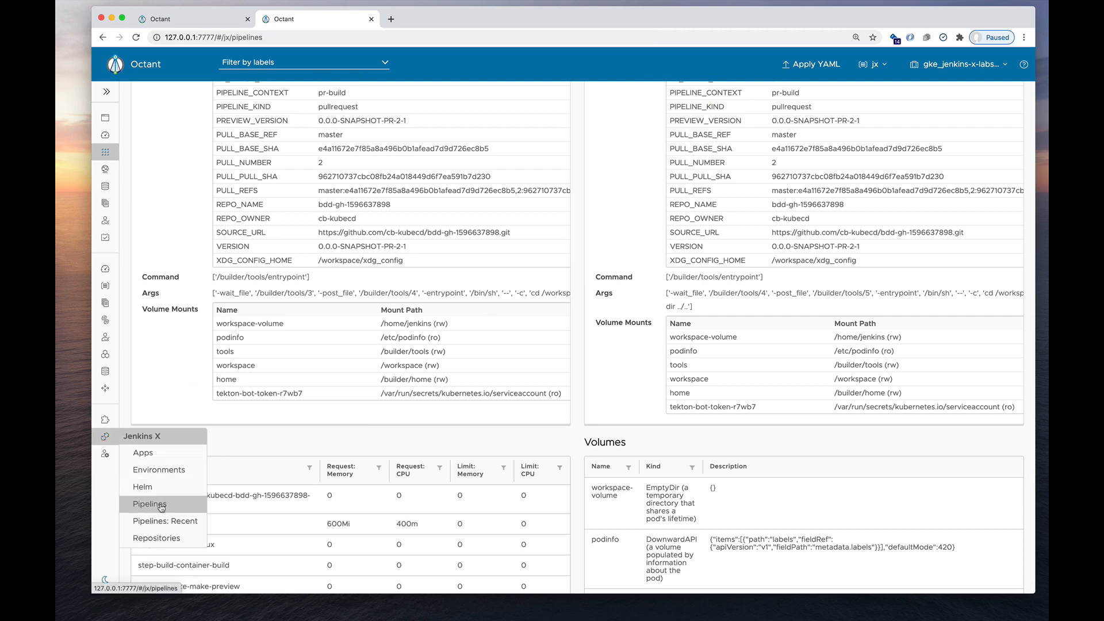
# - Filter the Jenkins X Pipelines list by Status to show only Succeeded runs
pyautogui.click(148, 504)
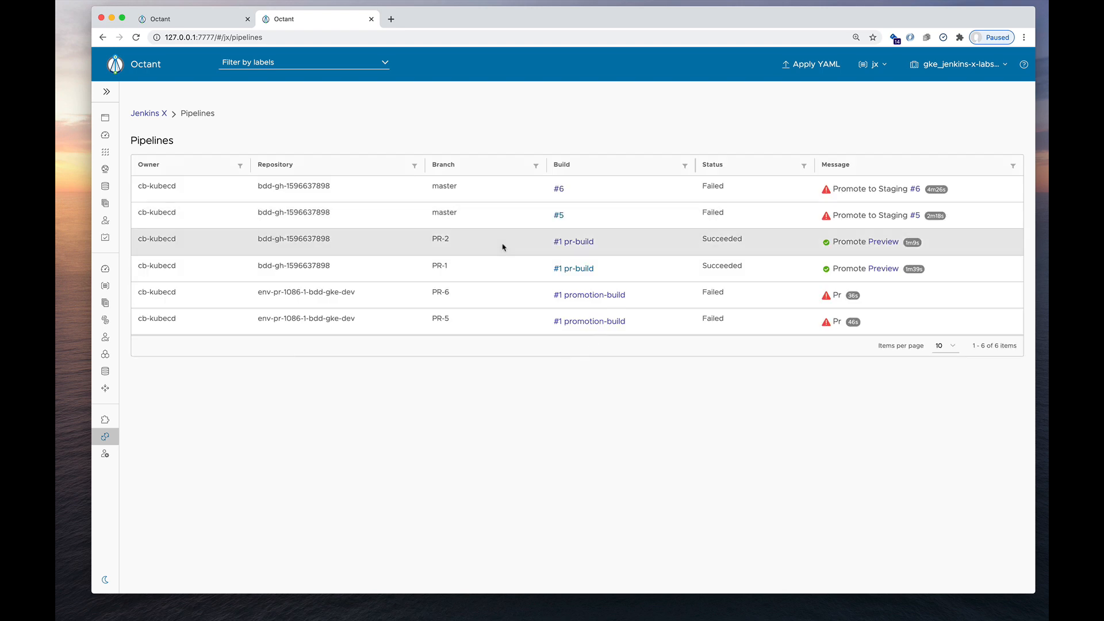
pyautogui.moveTo(703, 214)
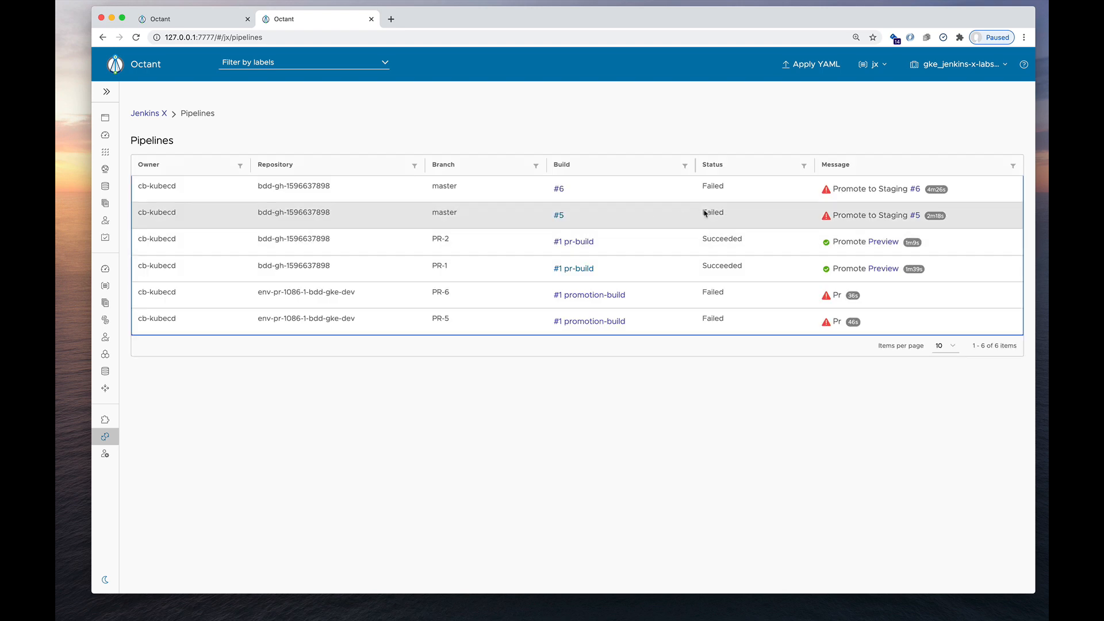
pyautogui.click(802, 164)
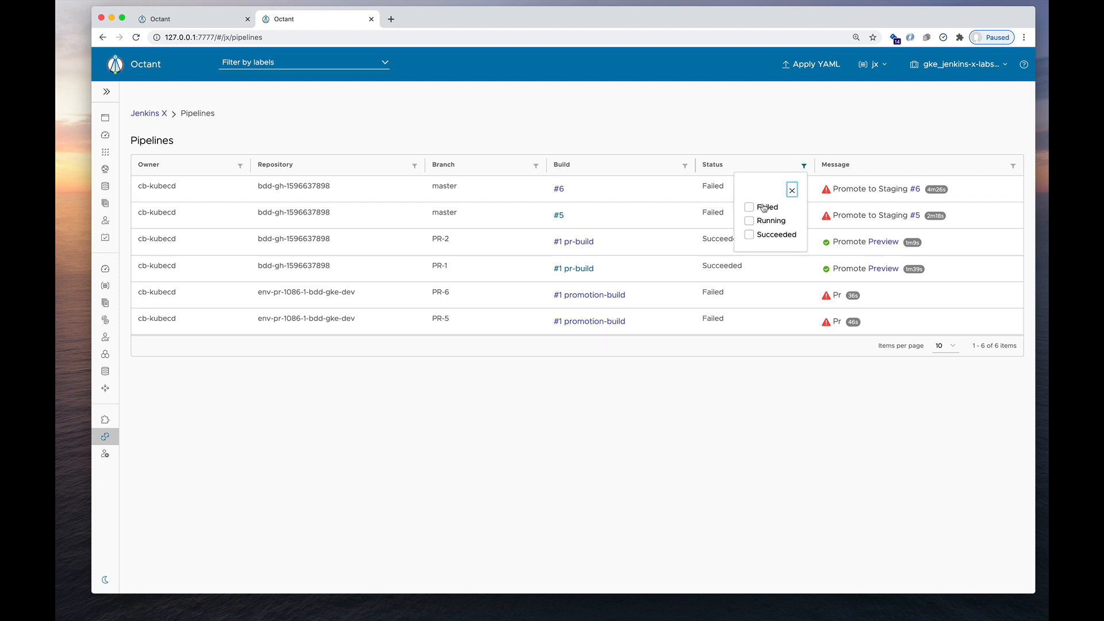
pyautogui.click(749, 206)
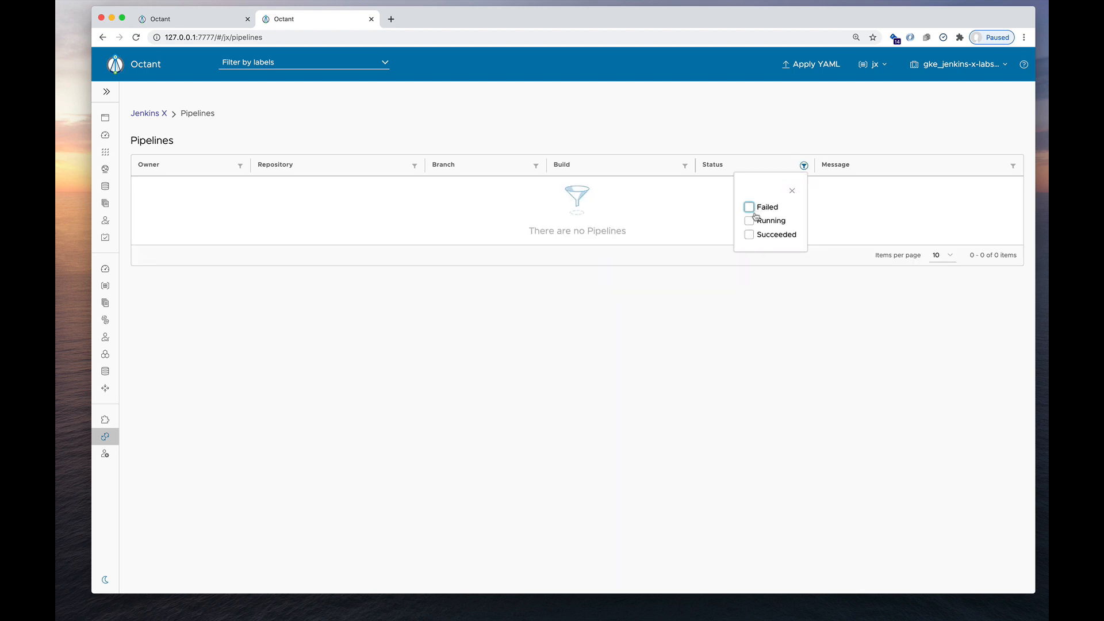
pyautogui.click(749, 235)
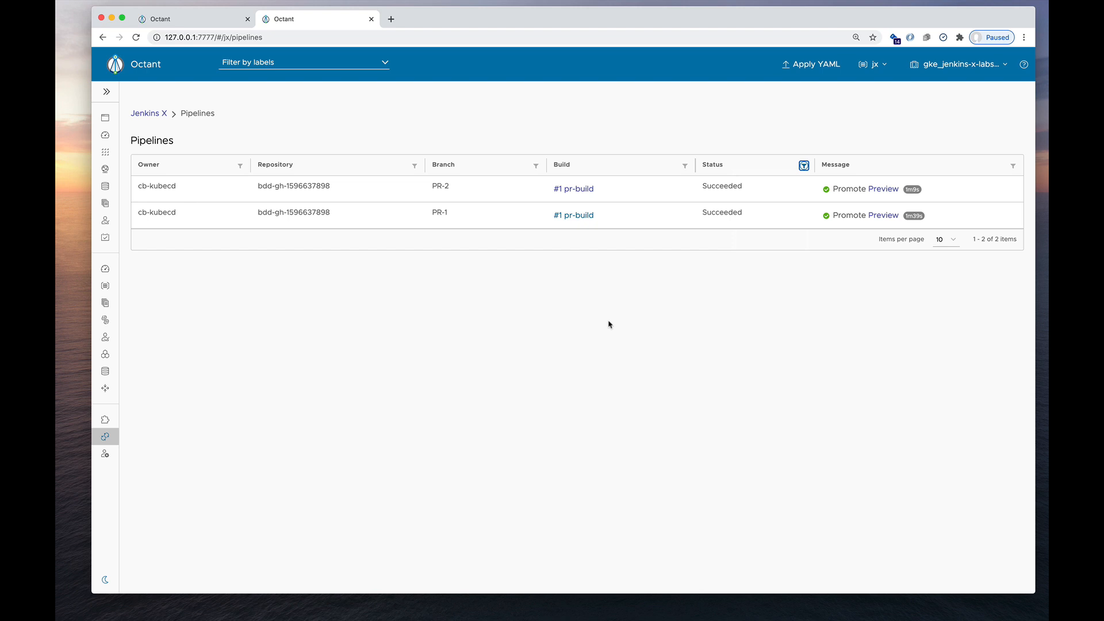
pyautogui.moveTo(437, 393)
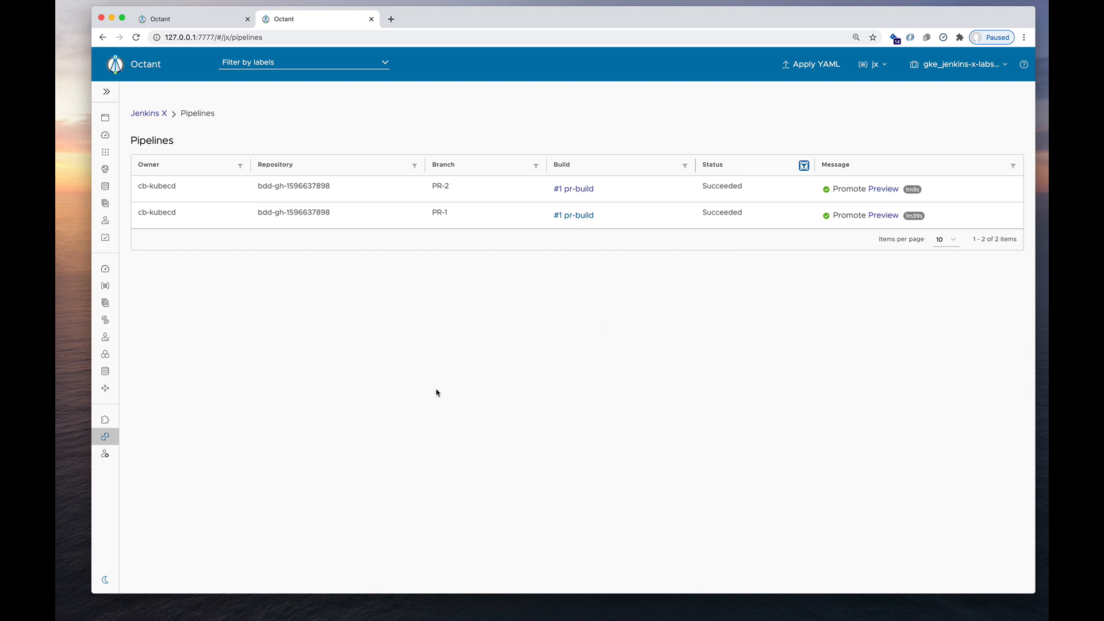